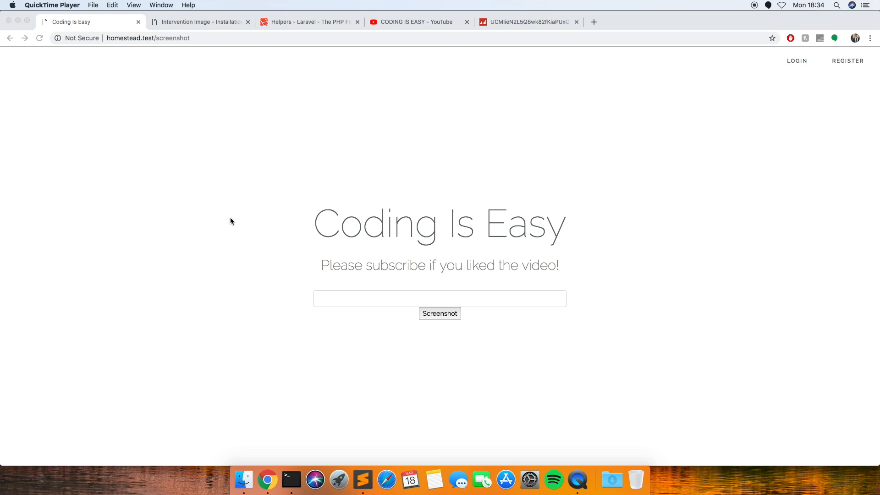
{"action": "mouse_move", "coordinate": [253, 230]}
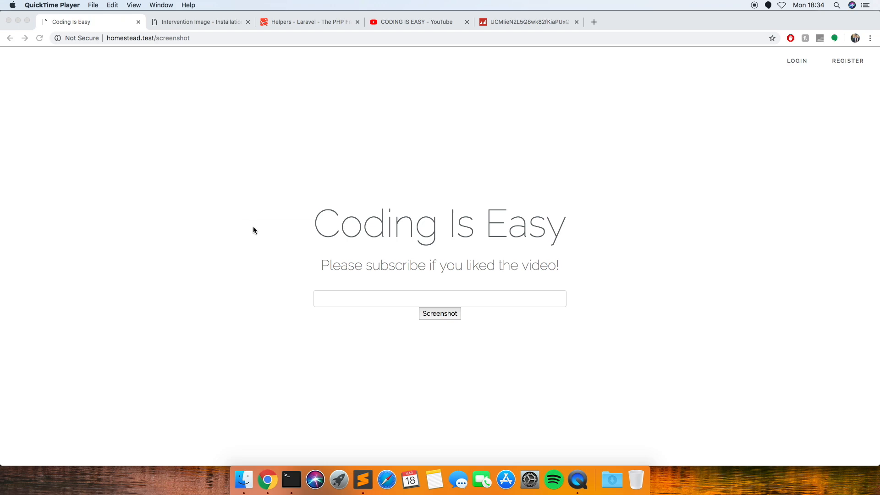
{"action": "mouse_move", "coordinate": [232, 205]}
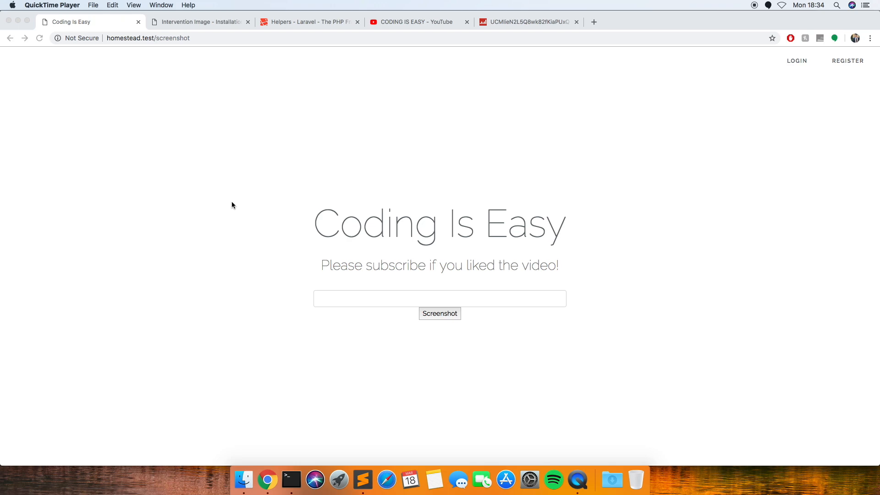
{"action": "mouse_move", "coordinate": [268, 206]}
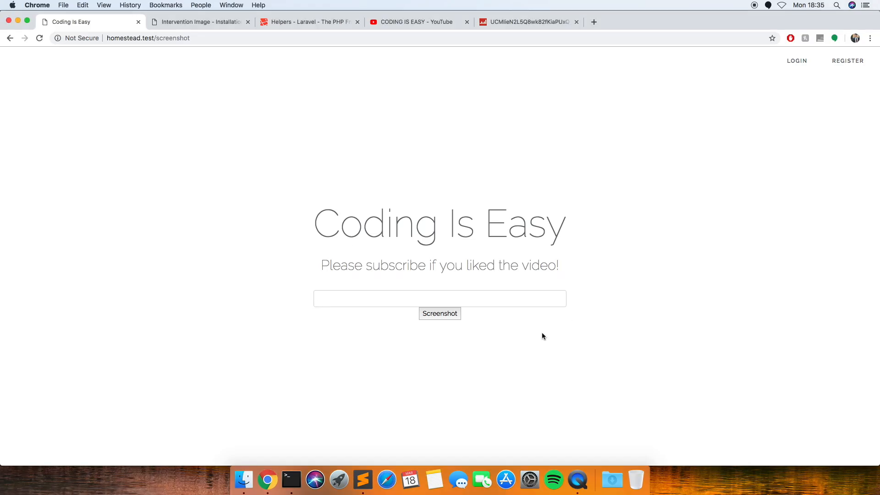
{"action": "mouse_move", "coordinate": [456, 290]}
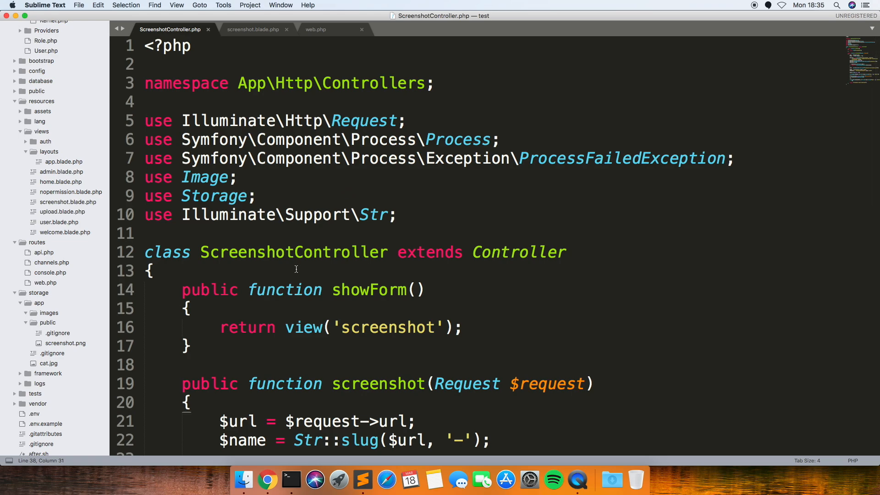
Step: Scroll through the showForm and screenshot methods of ScreenshotController.php, then bring up web.php
{"action": "scroll", "scroll_direction": "down", "scroll_amount": 3}
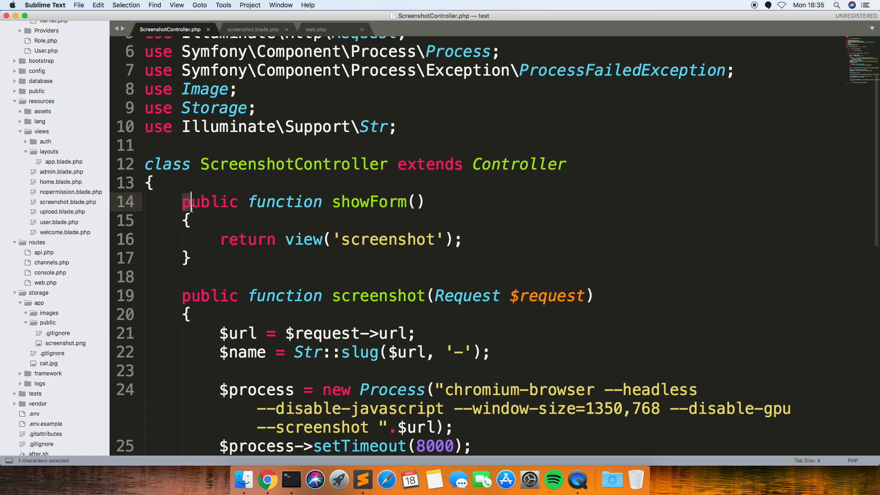
{"action": "left_click_drag", "start_coordinate": [190, 202], "coordinate": [190, 257]}
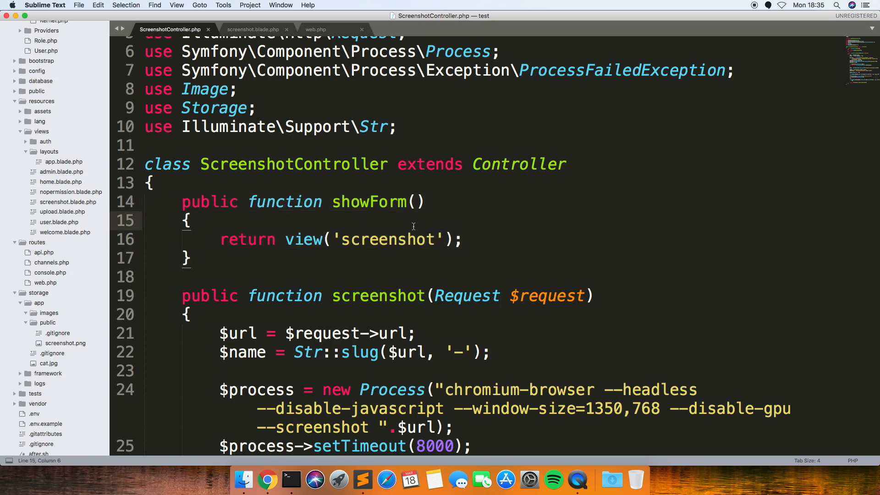
{"action": "scroll", "scroll_direction": "down", "scroll_amount": 3}
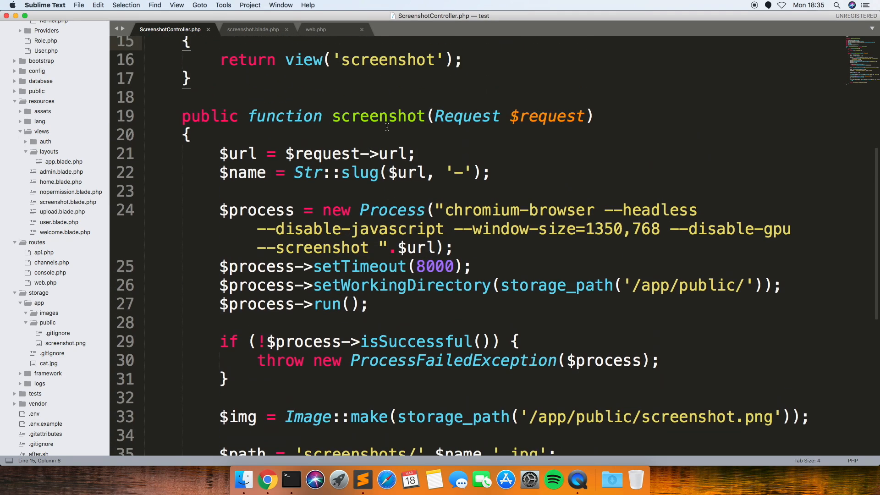
{"action": "left_click", "coordinate": [316, 30]}
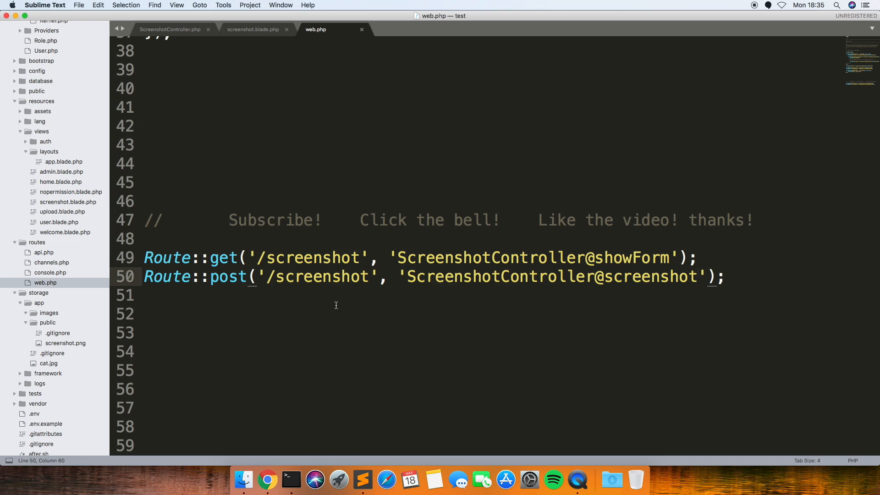
{"action": "mouse_move", "coordinate": [313, 254]}
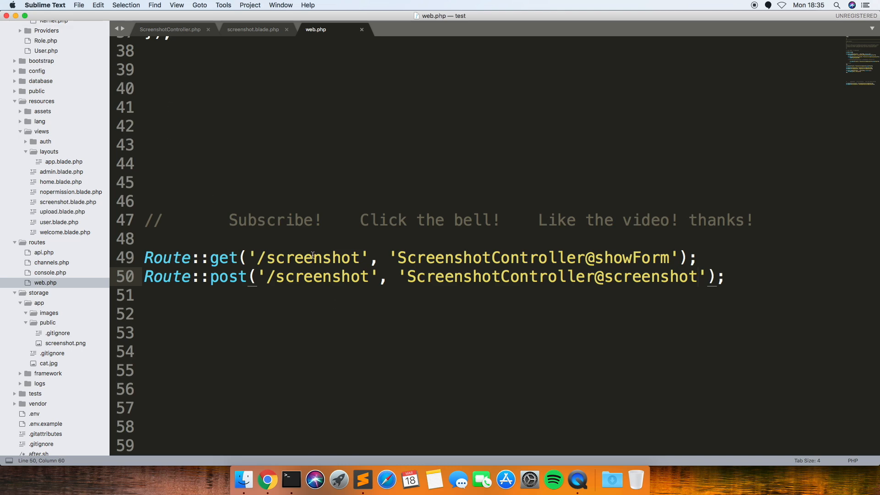
Step: Check the GET and POST /screenshot routes in web.php and close screenshot.blade.php
{"action": "left_click", "coordinate": [213, 276]}
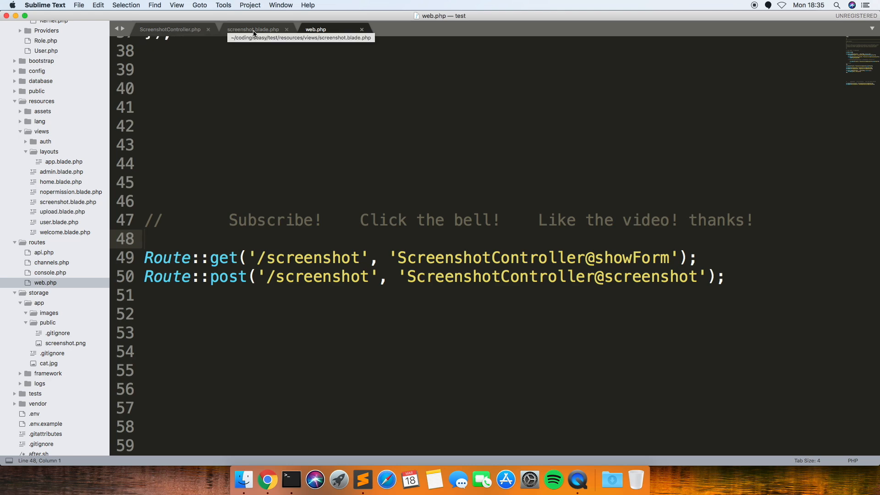
{"action": "left_click", "coordinate": [253, 30]}
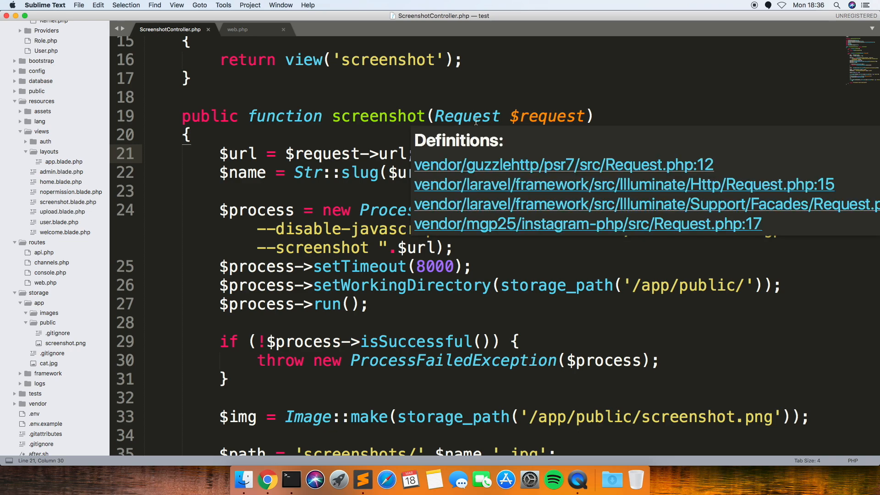
{"action": "left_click", "coordinate": [470, 133]}
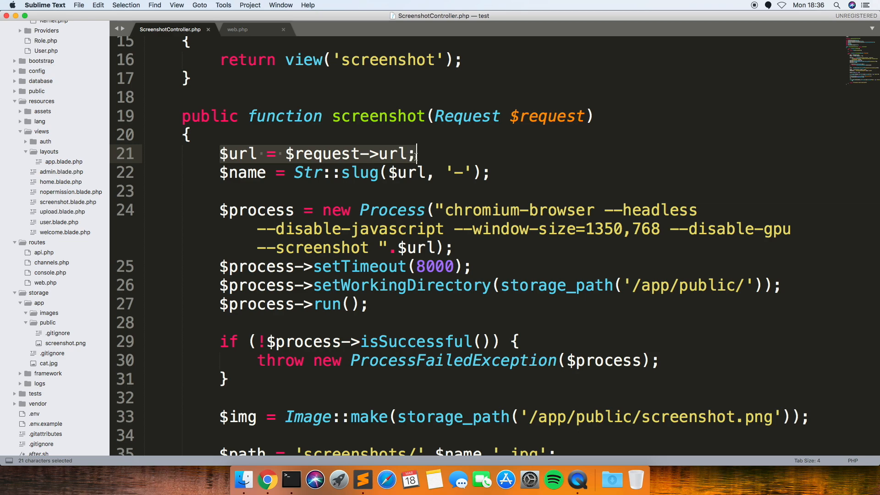
{"action": "left_click", "coordinate": [366, 154]}
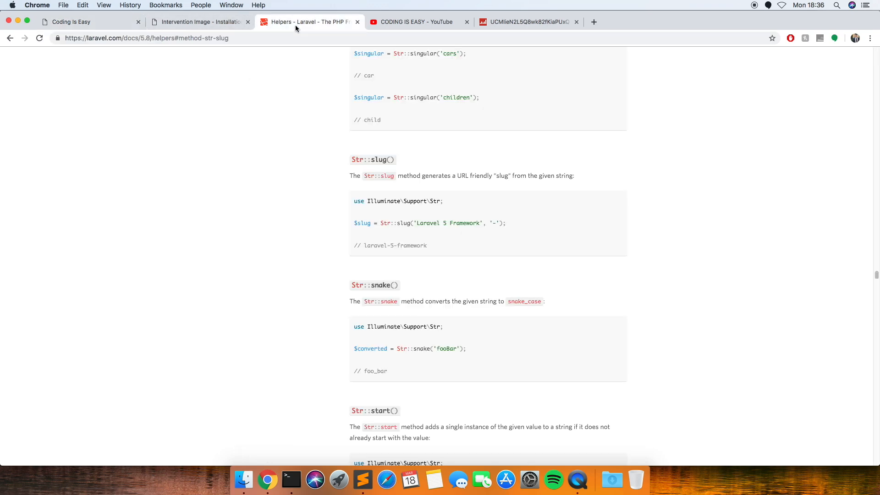
{"action": "mouse_move", "coordinate": [225, 58]}
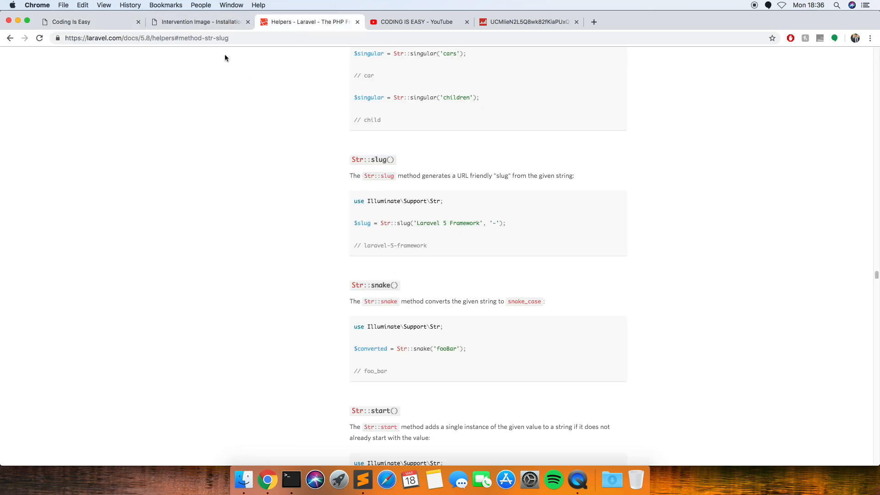
{"action": "mouse_move", "coordinate": [361, 172]}
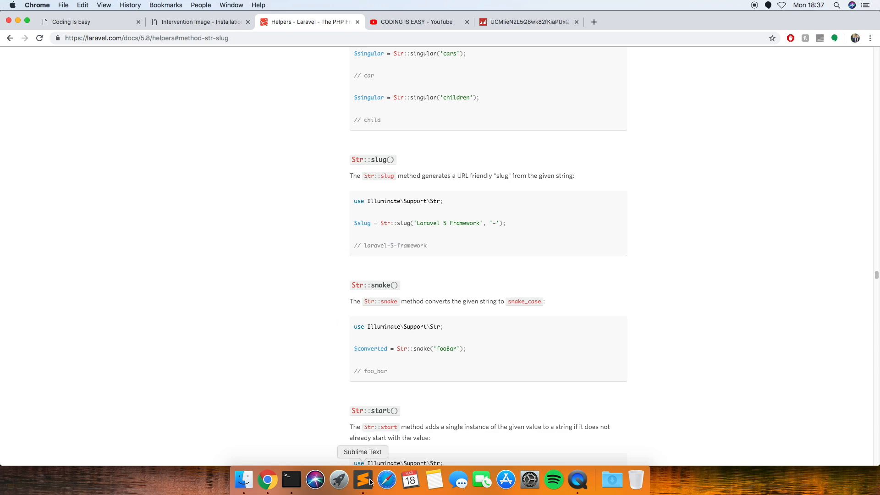
Step: Return to Sublime Text from the Laravel Str::slug helper docs
{"action": "left_click", "coordinate": [362, 480]}
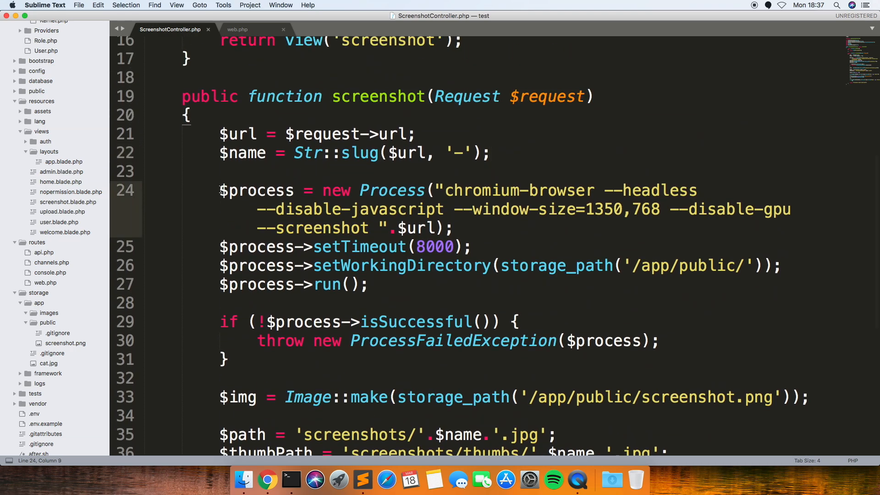
{"action": "left_click", "coordinate": [220, 190]}
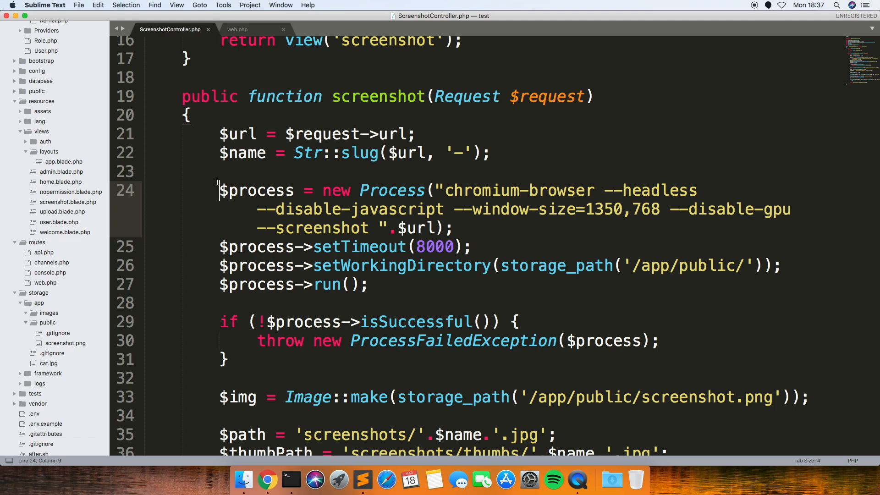
{"action": "double_click", "coordinate": [516, 191]}
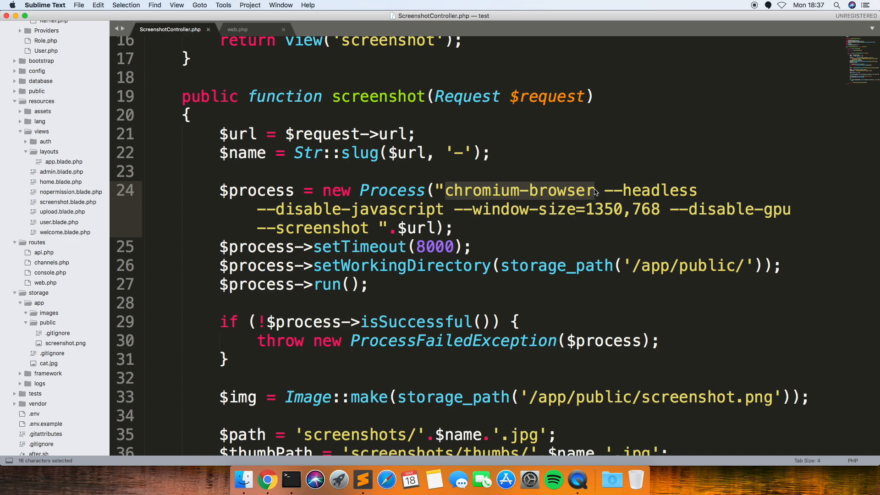
{"action": "left_click", "coordinate": [240, 190]}
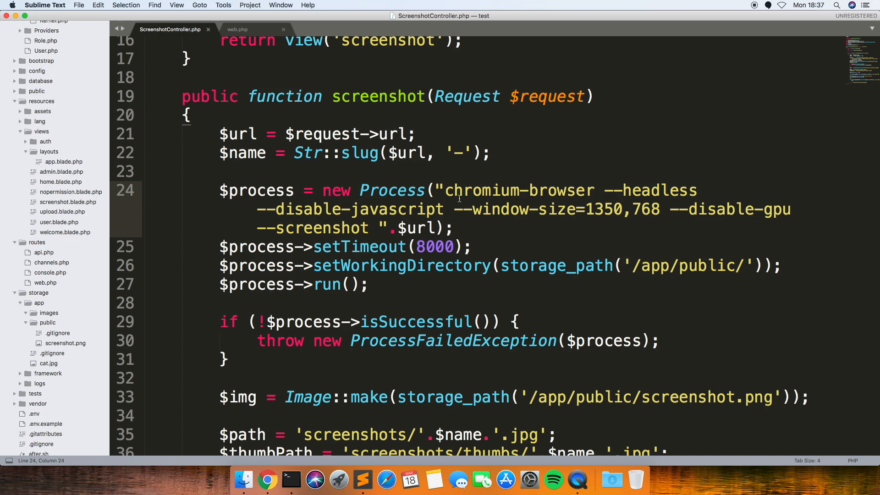
{"action": "double_click", "coordinate": [452, 190]}
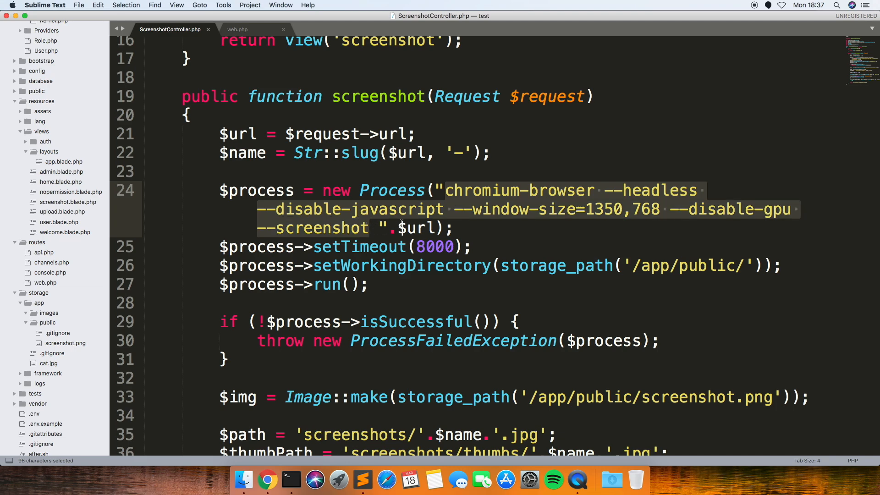
{"action": "left_click", "coordinate": [429, 228]}
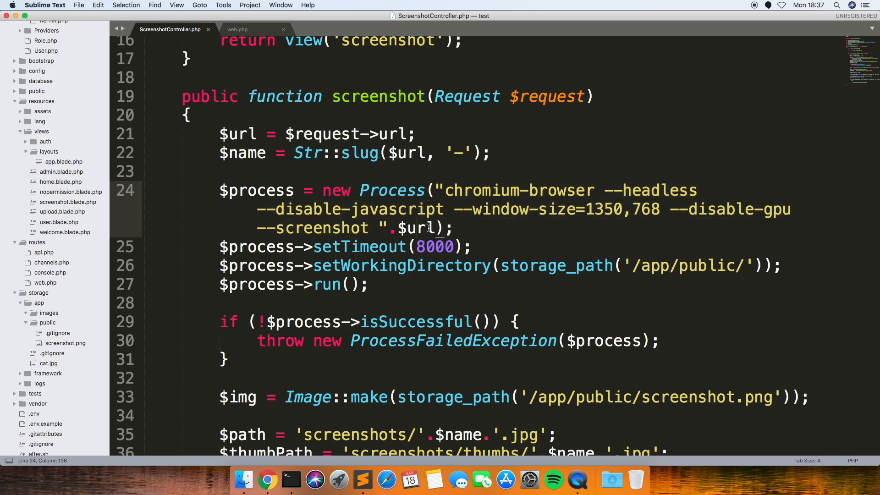
{"action": "left_click", "coordinate": [445, 228]}
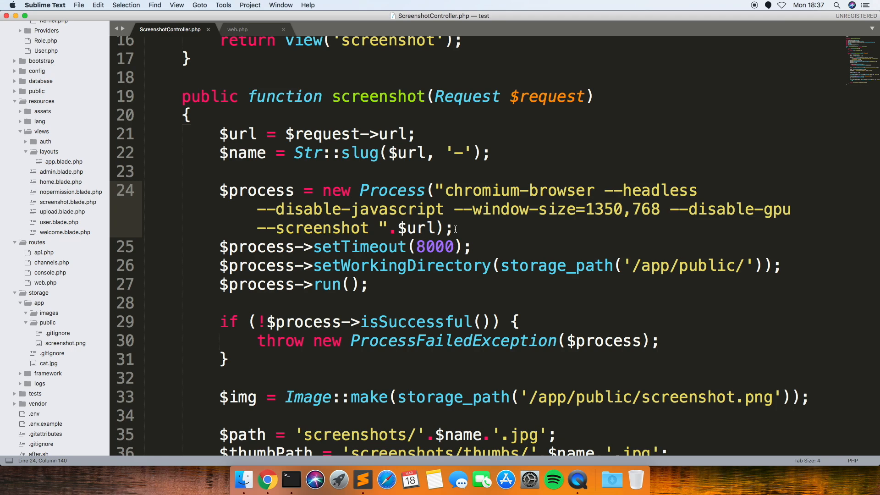
{"action": "mouse_move", "coordinate": [407, 199]}
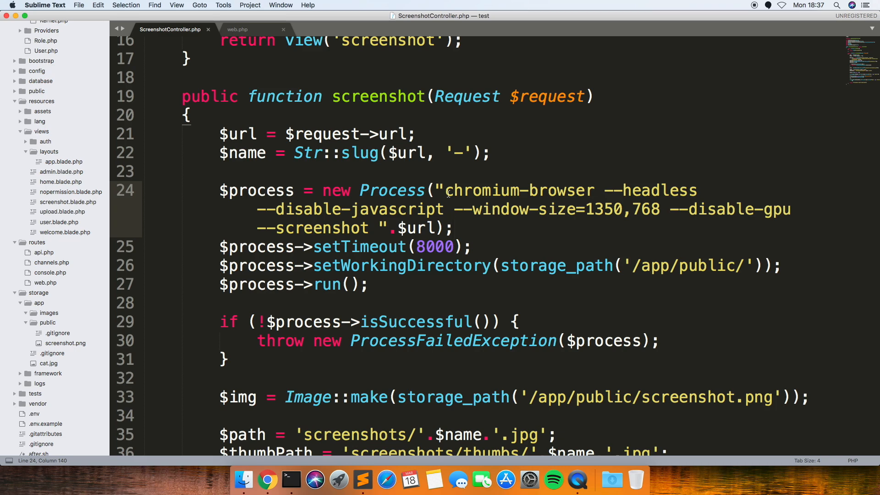
{"action": "left_click", "coordinate": [500, 209]}
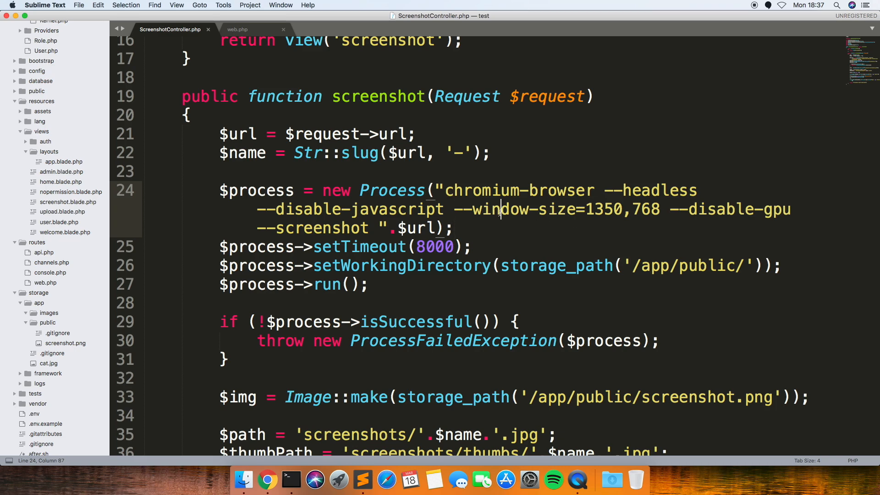
{"action": "left_click_drag", "start_coordinate": [454, 209], "coordinate": [660, 209]}
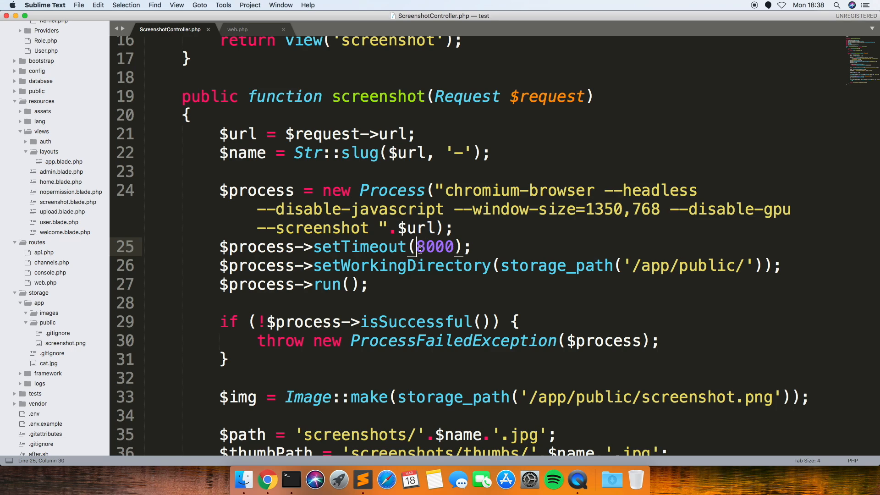
{"action": "scroll", "scroll_direction": "down", "scroll_amount": 3}
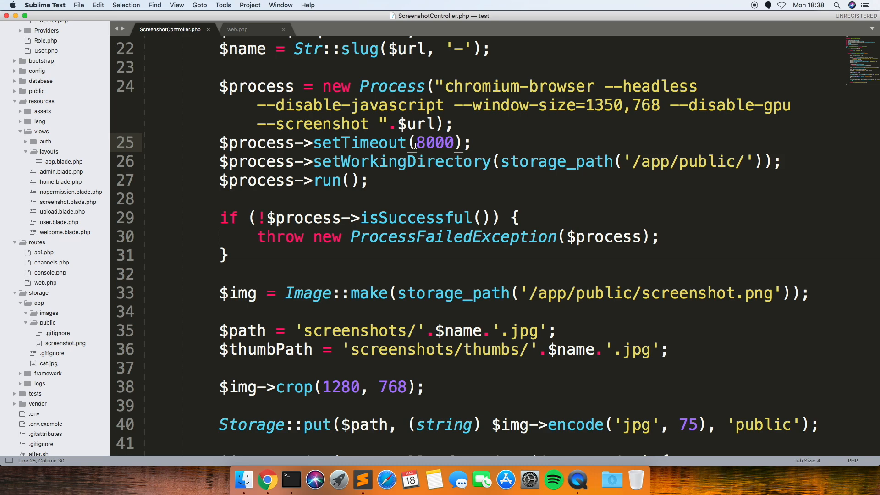
{"action": "left_click", "coordinate": [380, 161]}
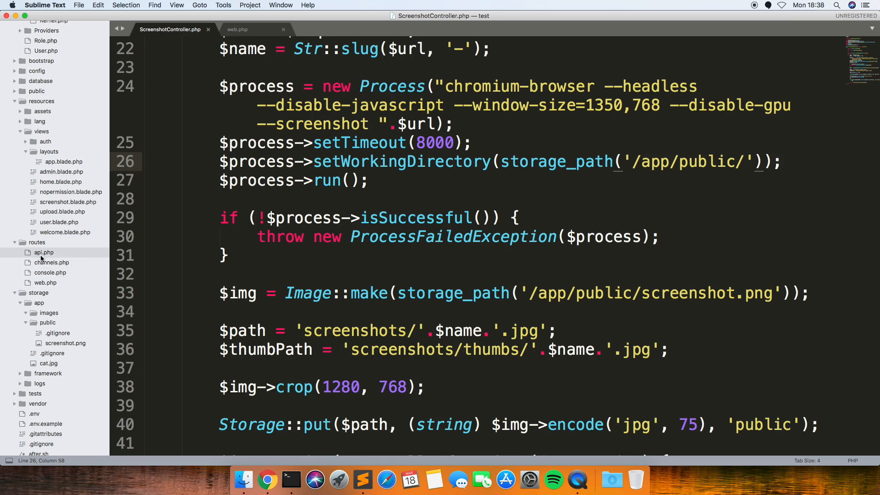
{"action": "mouse_move", "coordinate": [63, 327]}
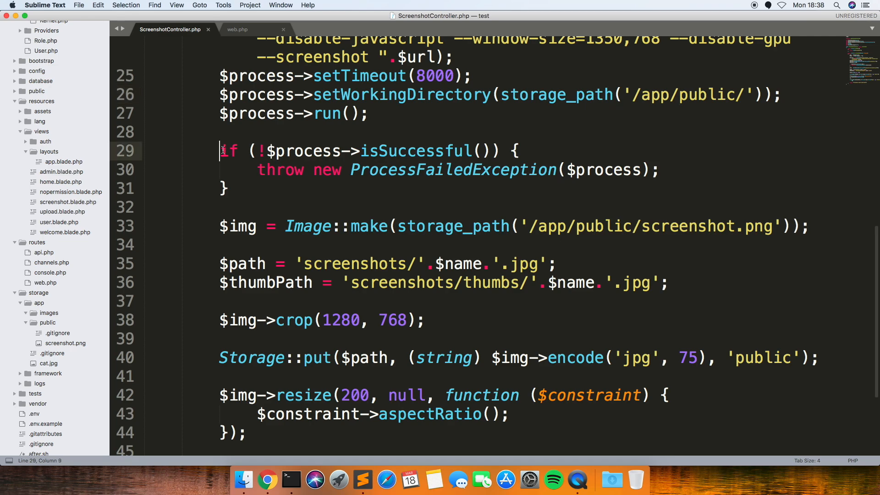
{"action": "left_click_drag", "start_coordinate": [222, 150], "coordinate": [229, 189]}
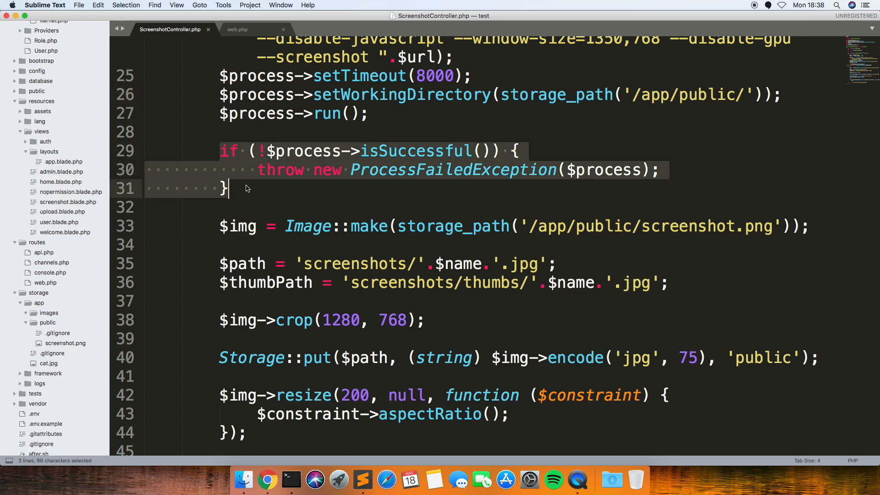
{"action": "mouse_move", "coordinate": [273, 157]}
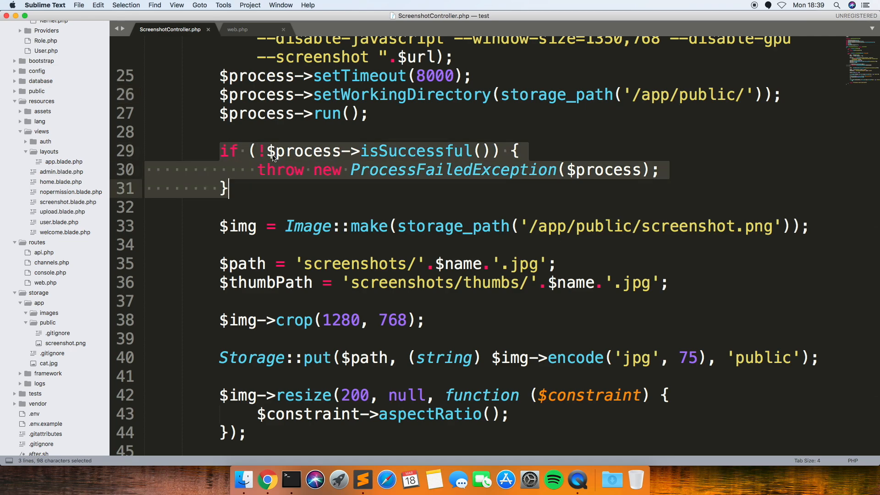
{"action": "left_click", "coordinate": [471, 178]}
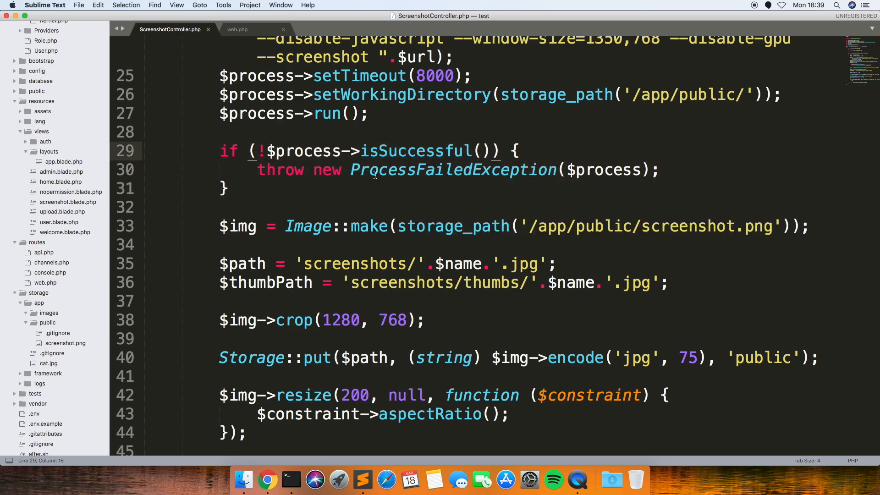
{"action": "scroll", "scroll_direction": "down", "scroll_amount": 3}
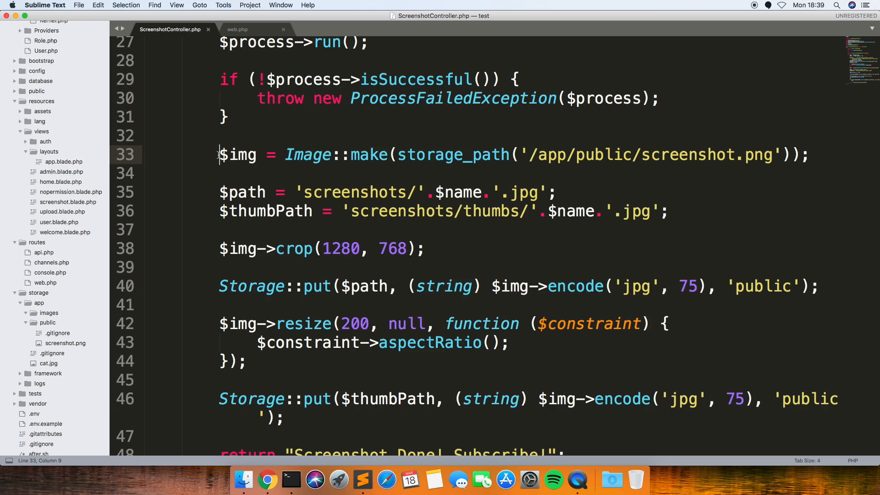
{"action": "mouse_move", "coordinate": [315, 479]}
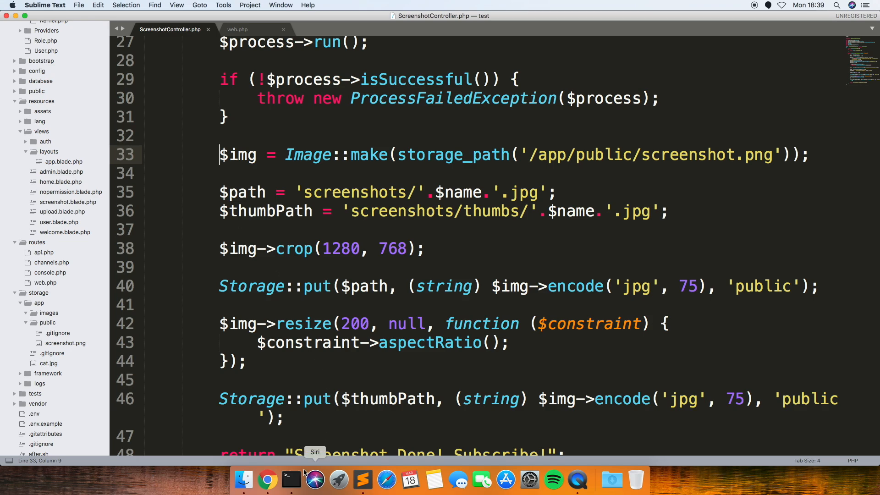
{"action": "left_click", "coordinate": [267, 480]}
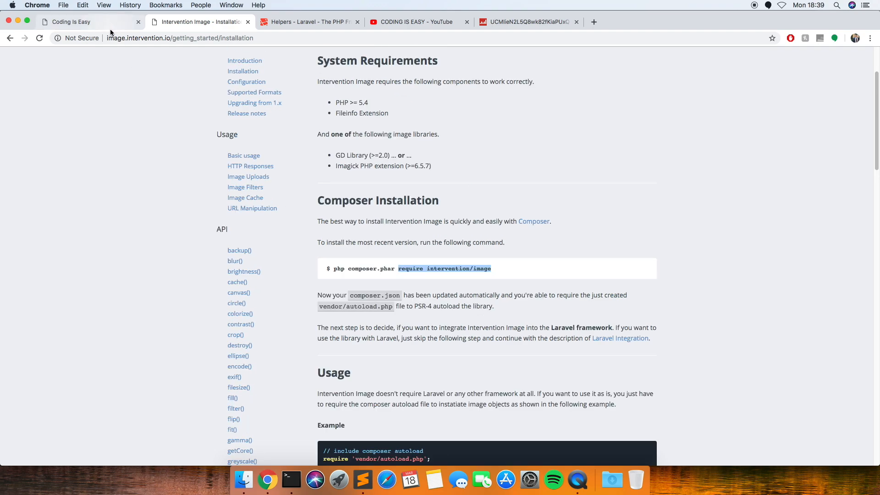
{"action": "left_click", "coordinate": [180, 38]}
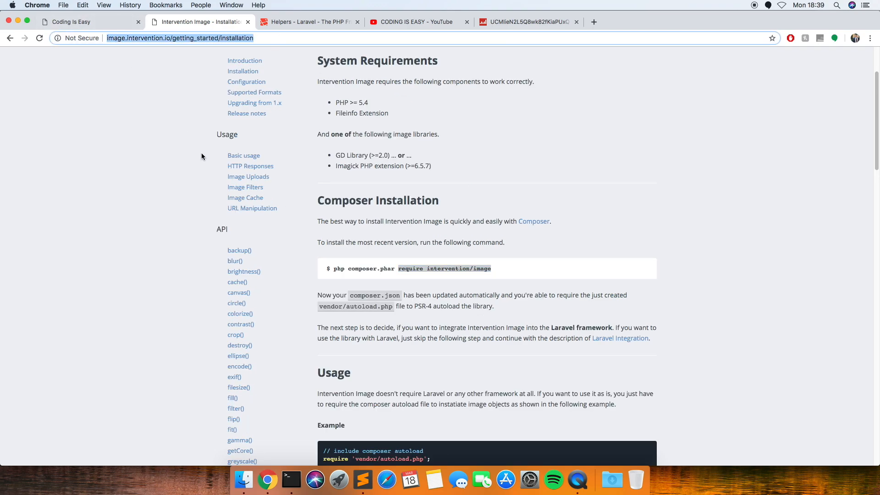
{"action": "scroll", "scroll_direction": "down", "scroll_amount": 3}
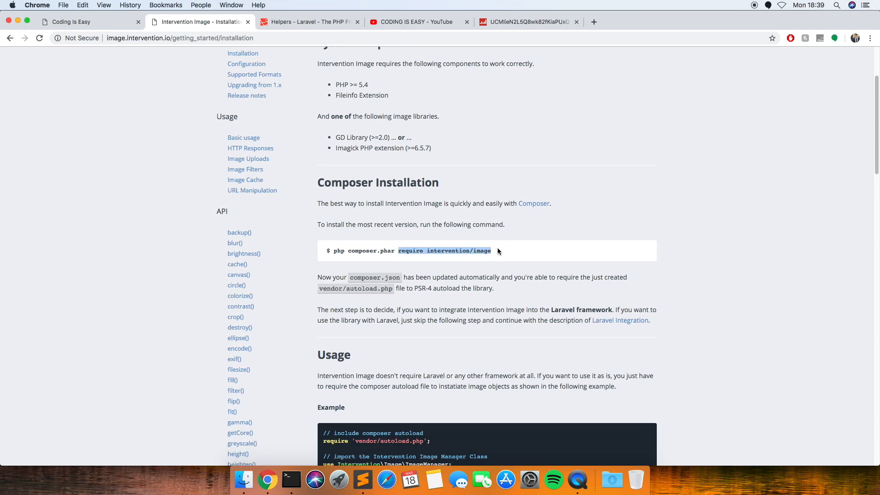
{"action": "mouse_move", "coordinate": [504, 250]}
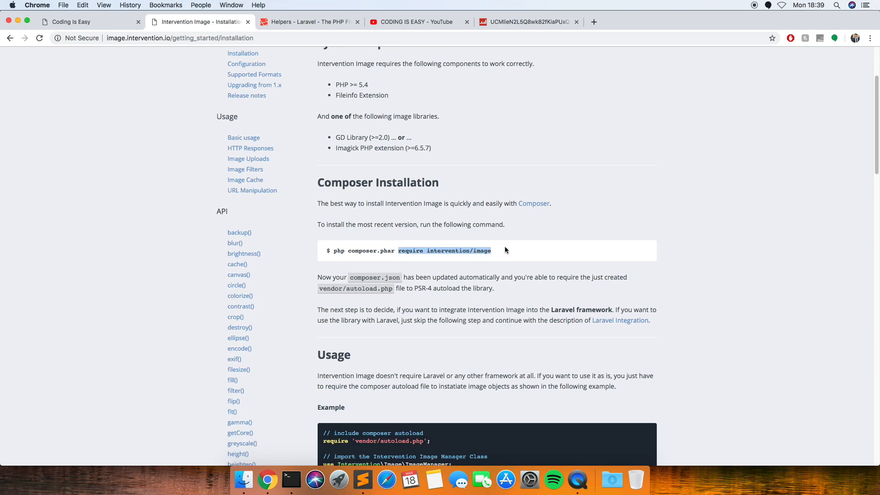
{"action": "scroll", "scroll_direction": "down", "scroll_amount": 3}
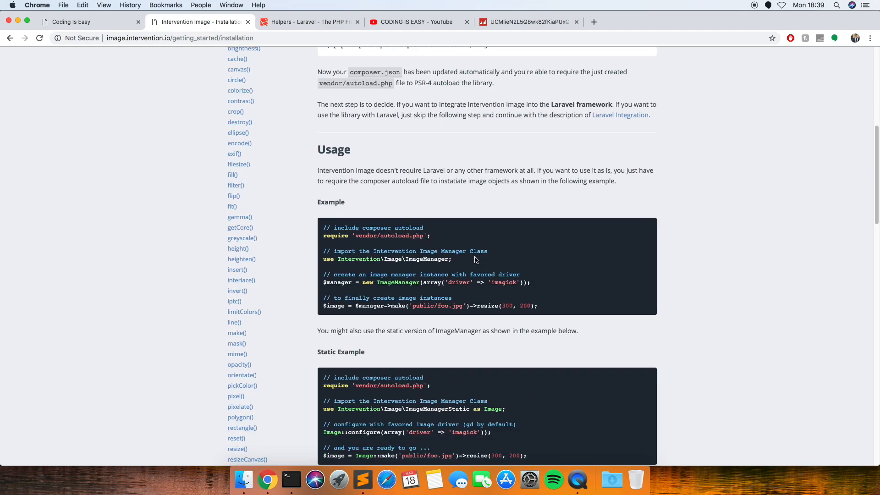
{"action": "scroll", "scroll_direction": "down", "scroll_amount": 3}
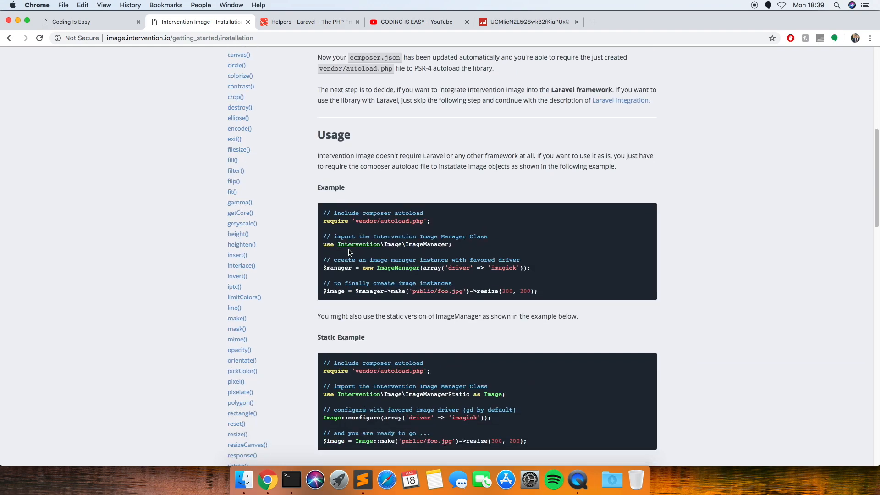
{"action": "scroll", "scroll_direction": "down", "scroll_amount": 3}
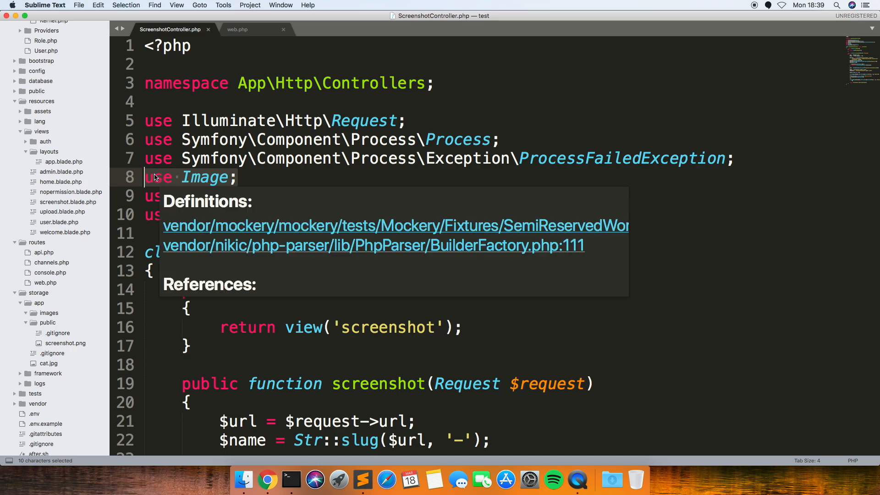
{"action": "mouse_move", "coordinate": [267, 178]}
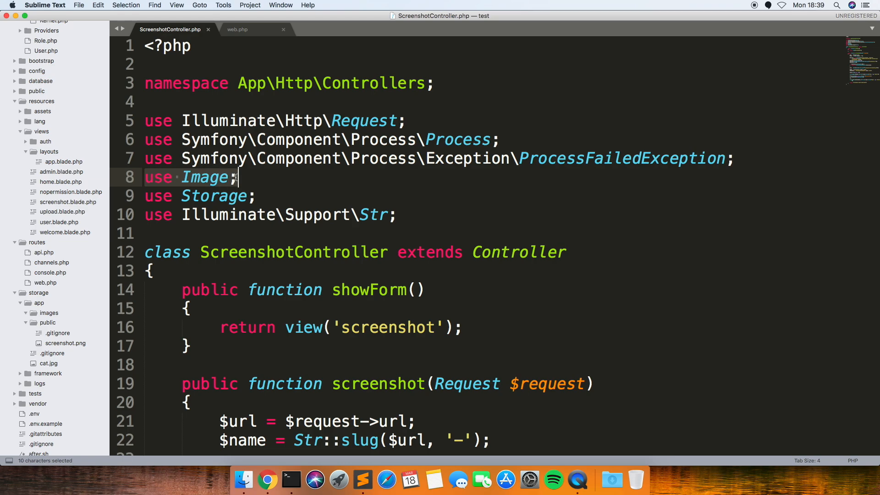
{"action": "scroll", "scroll_direction": "down", "scroll_amount": 3}
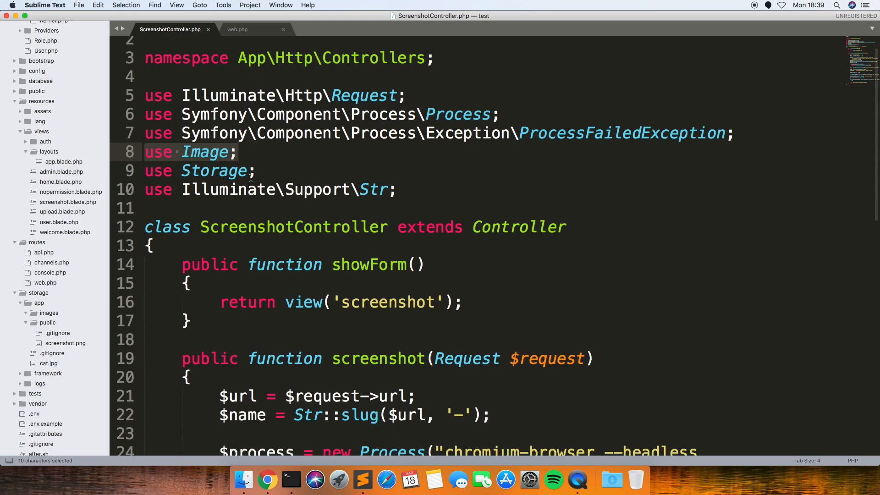
{"action": "scroll", "scroll_direction": "down", "scroll_amount": 3}
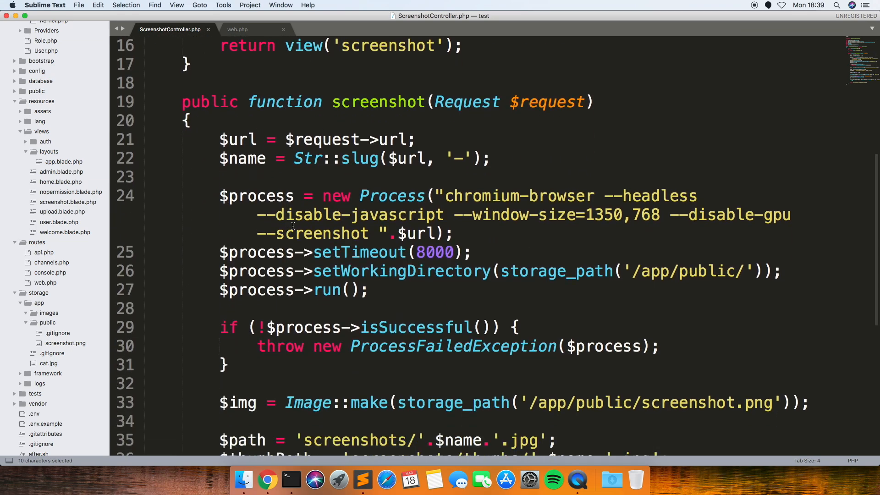
{"action": "scroll", "scroll_direction": "down", "scroll_amount": 3}
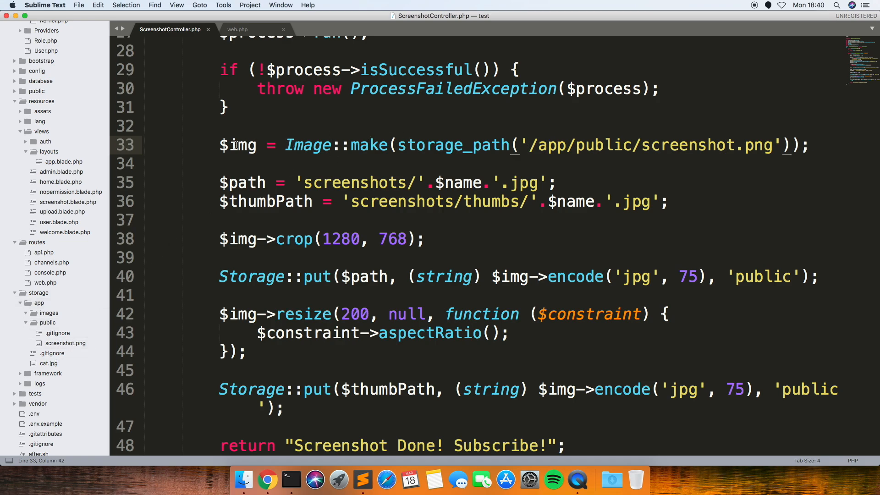
{"action": "double_click", "coordinate": [237, 144]}
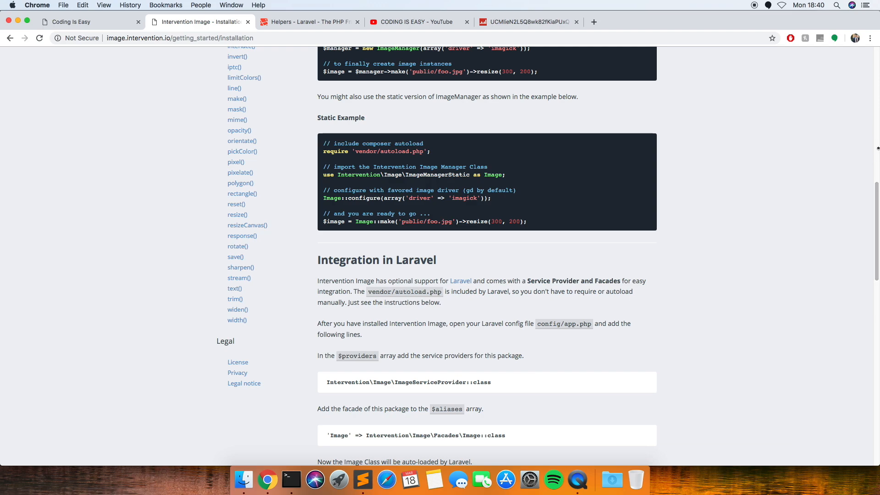
{"action": "mouse_move", "coordinate": [582, 422]}
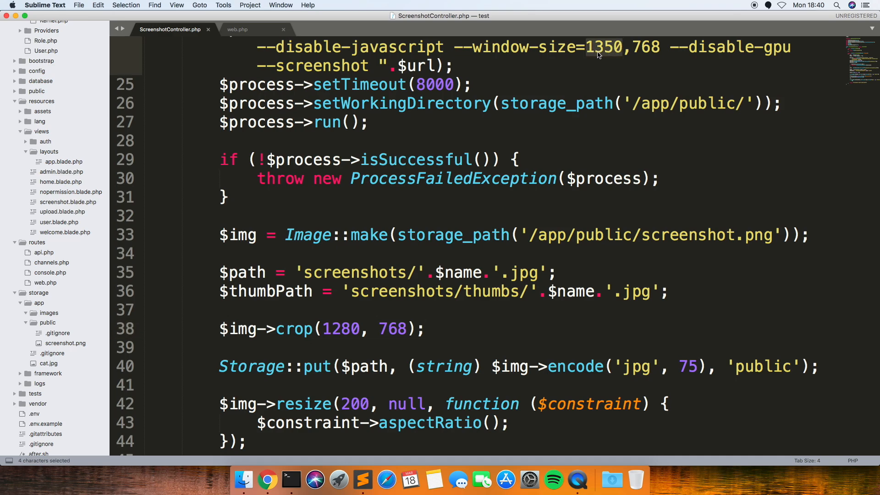
{"action": "mouse_move", "coordinate": [600, 68]}
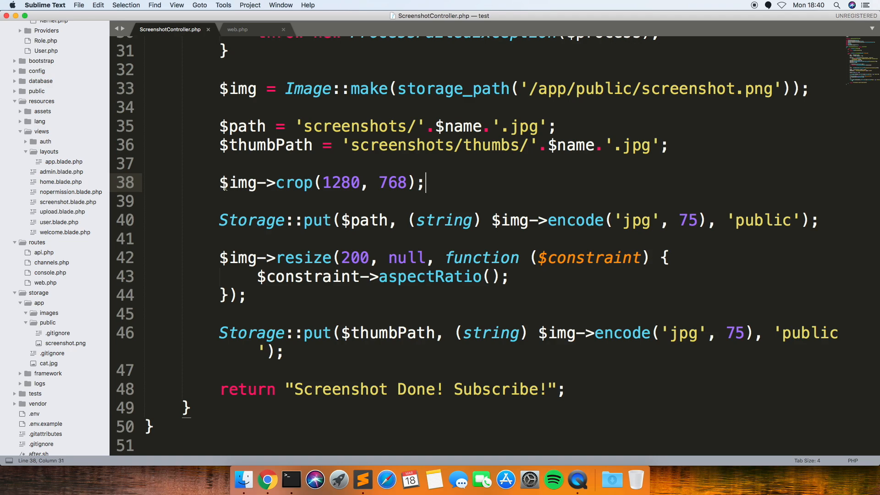
{"action": "mouse_move", "coordinate": [251, 244]}
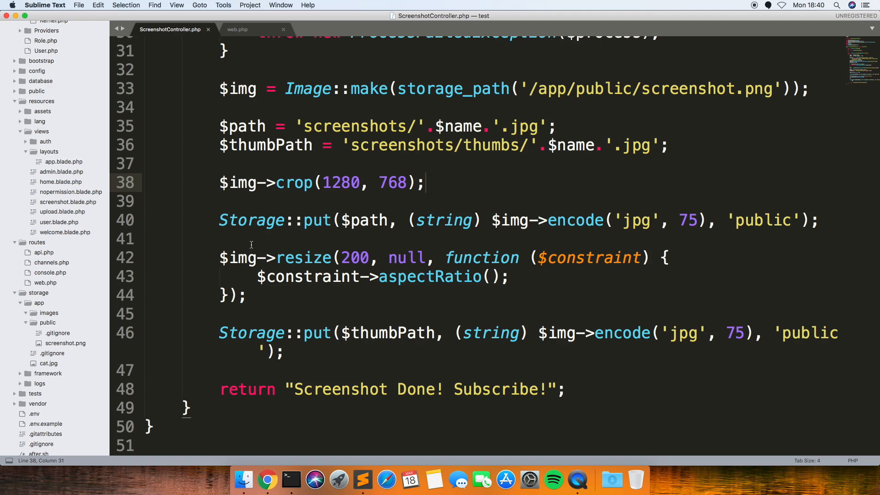
Step: Review the thumbnail code: $path, JPG quality 75, public disk, and resize(200, null) with aspectRatio
{"action": "left_click", "coordinate": [340, 182]}
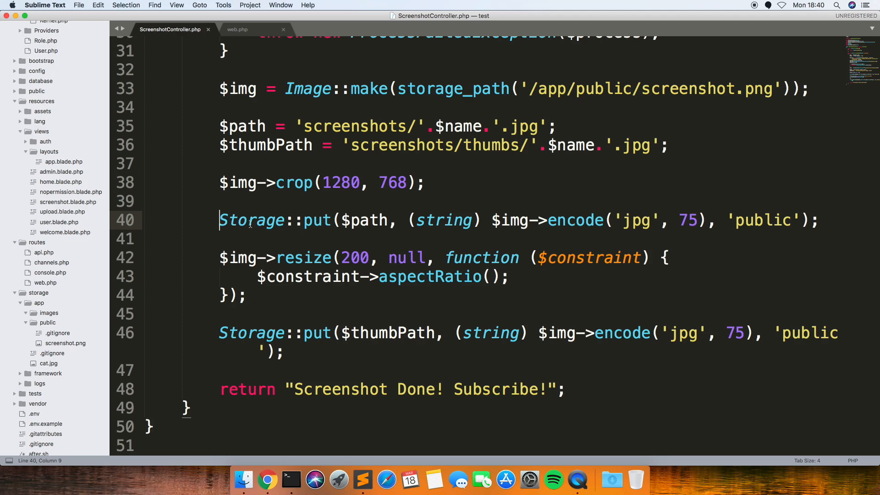
{"action": "double_click", "coordinate": [366, 220]}
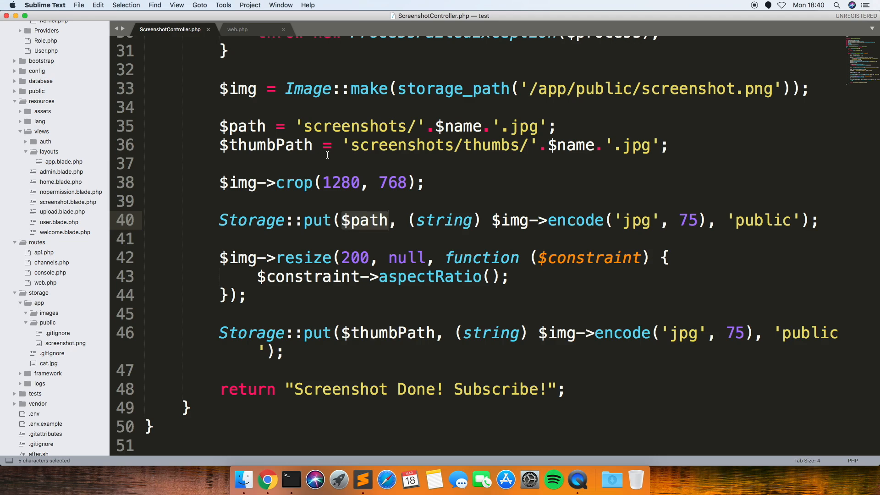
{"action": "triple_click", "coordinate": [387, 127]}
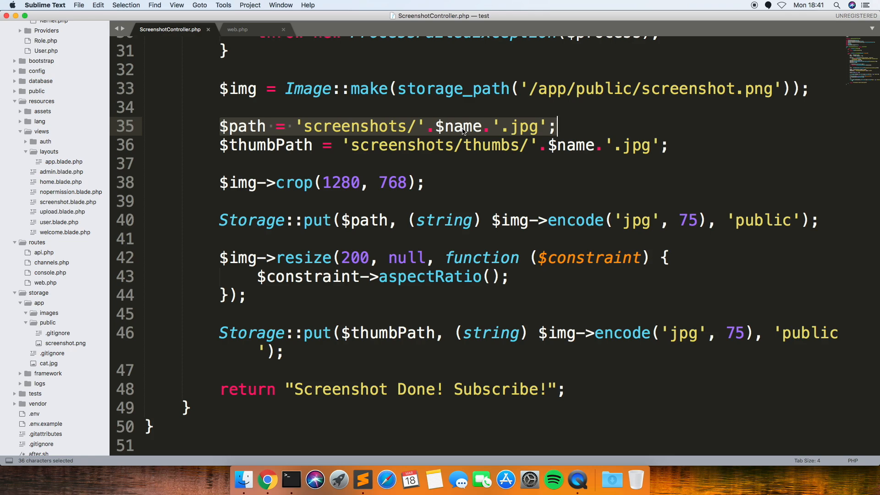
{"action": "mouse_move", "coordinate": [431, 202]}
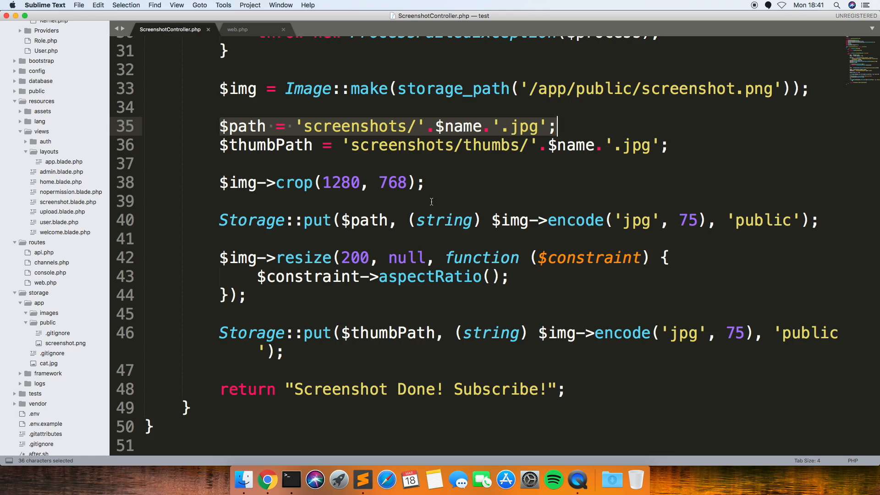
{"action": "left_click", "coordinate": [570, 220]}
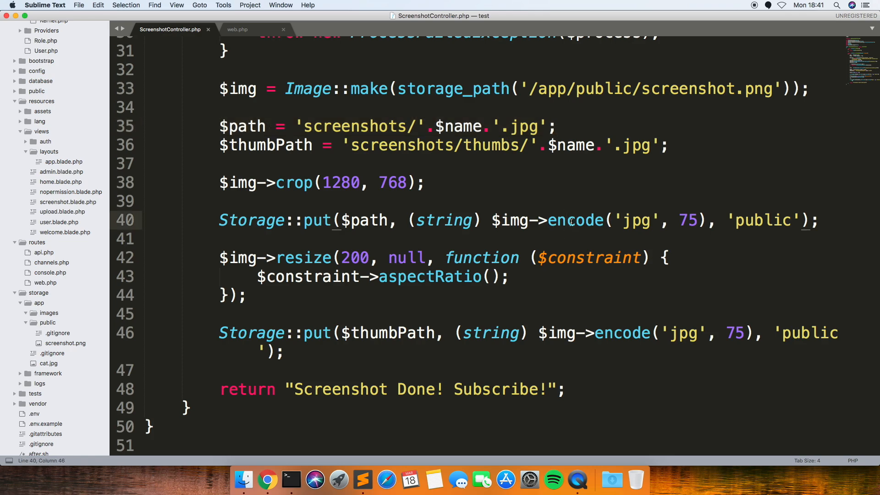
{"action": "double_click", "coordinate": [687, 220]}
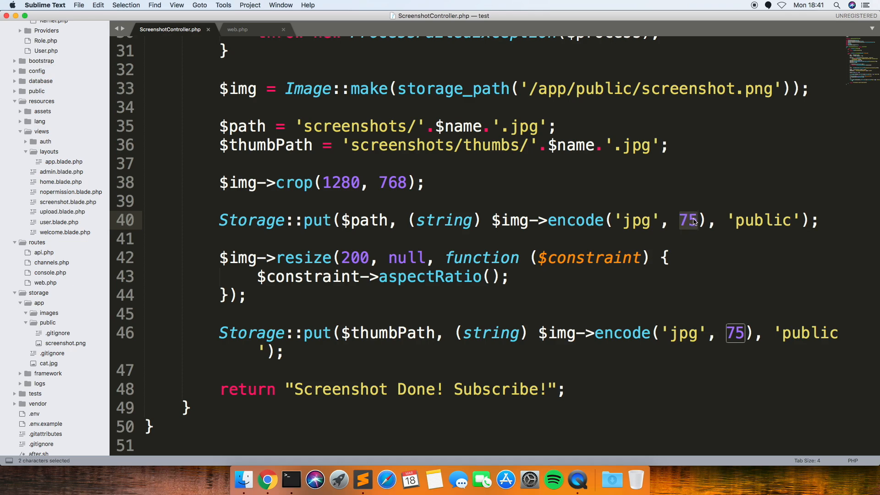
{"action": "left_click", "coordinate": [693, 220]}
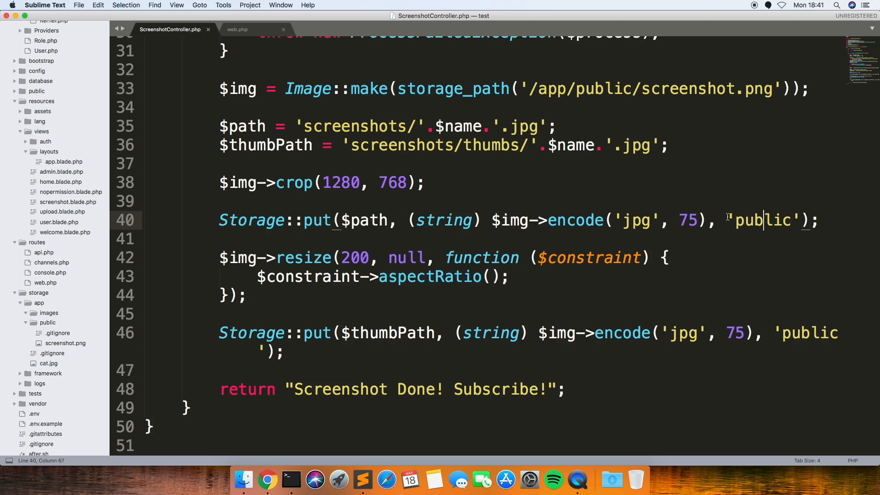
{"action": "double_click", "coordinate": [761, 219]}
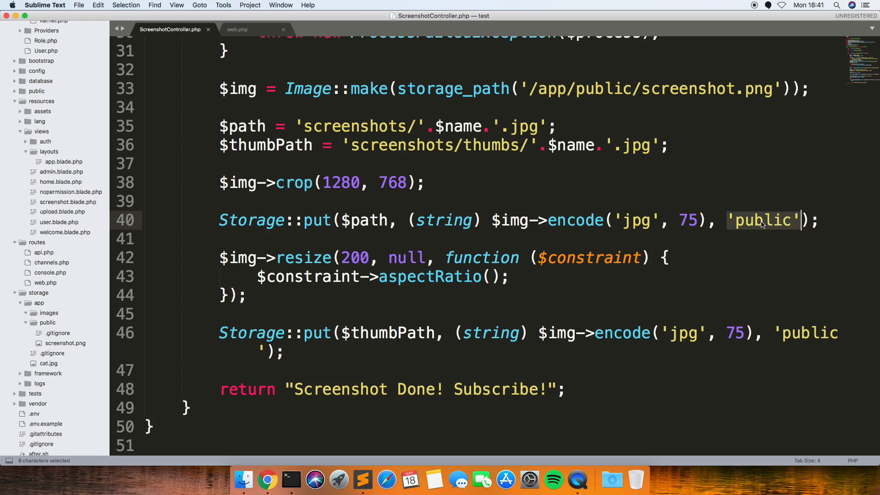
{"action": "left_click", "coordinate": [800, 220]}
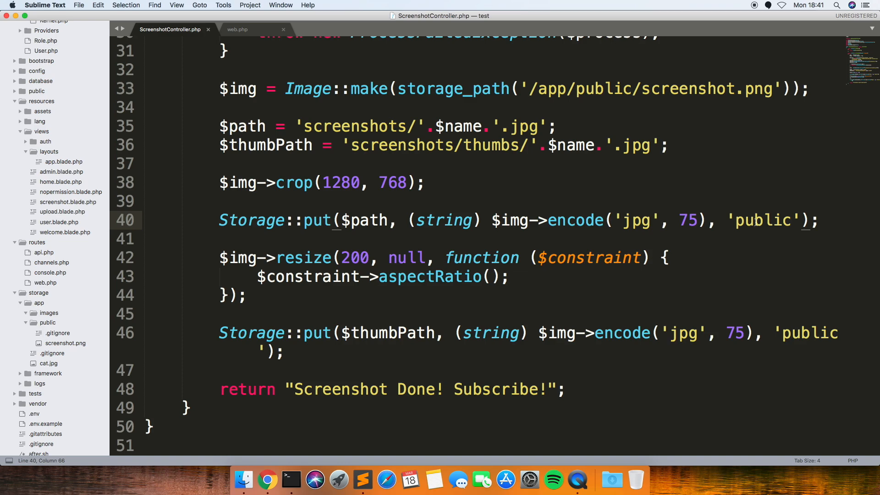
{"action": "left_click", "coordinate": [665, 258]}
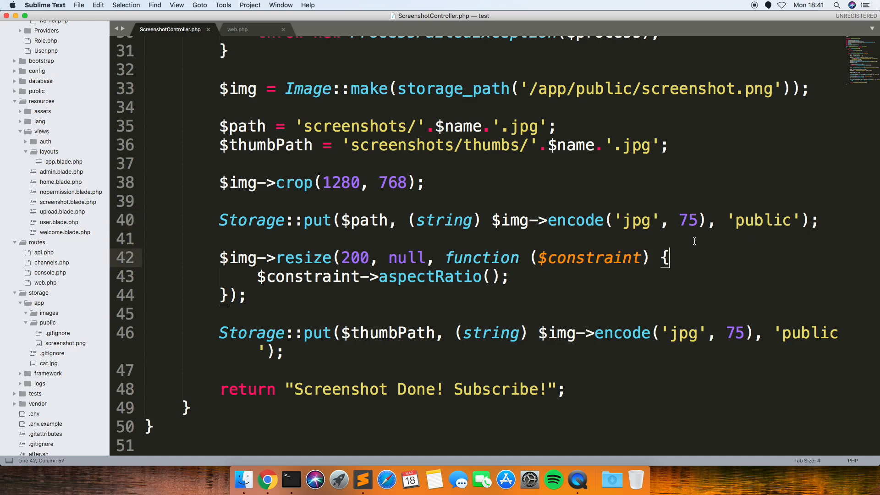
{"action": "mouse_move", "coordinate": [325, 258]}
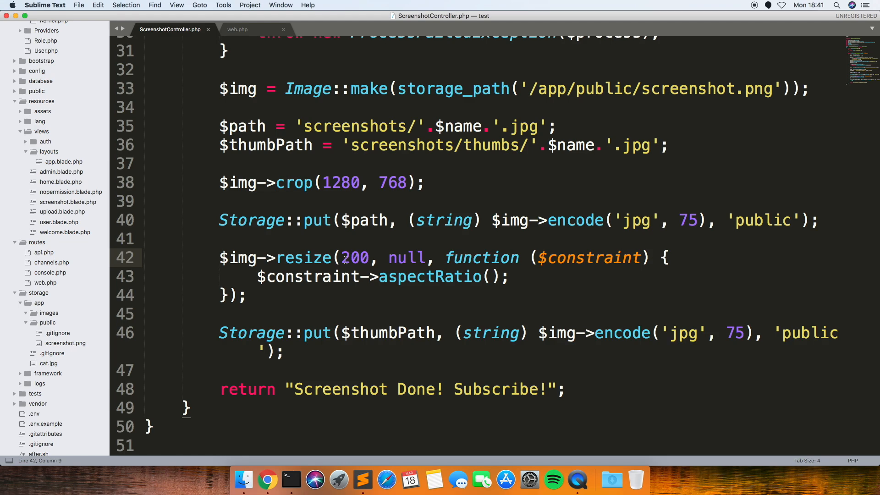
{"action": "left_click", "coordinate": [390, 257]}
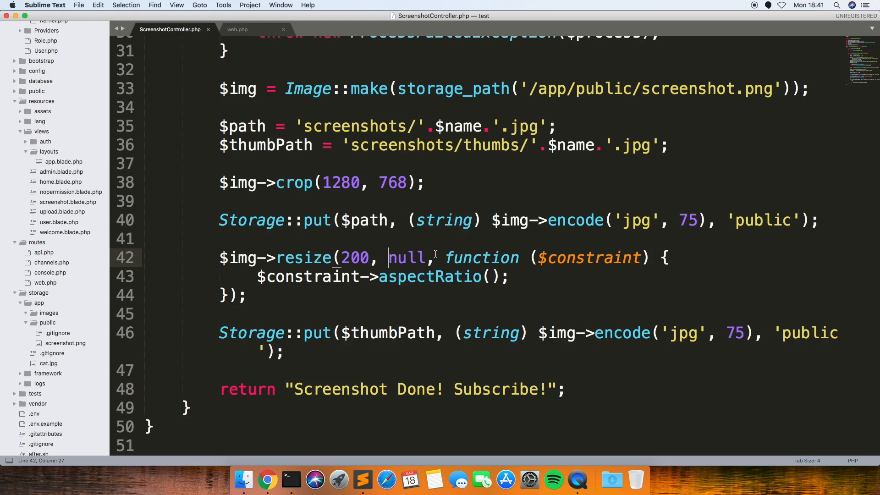
{"action": "mouse_move", "coordinate": [313, 299]}
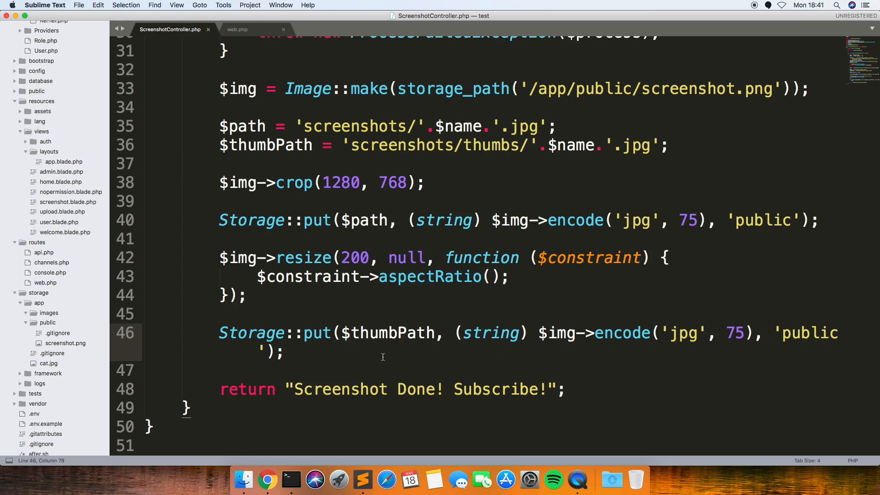
{"action": "mouse_move", "coordinate": [243, 480]}
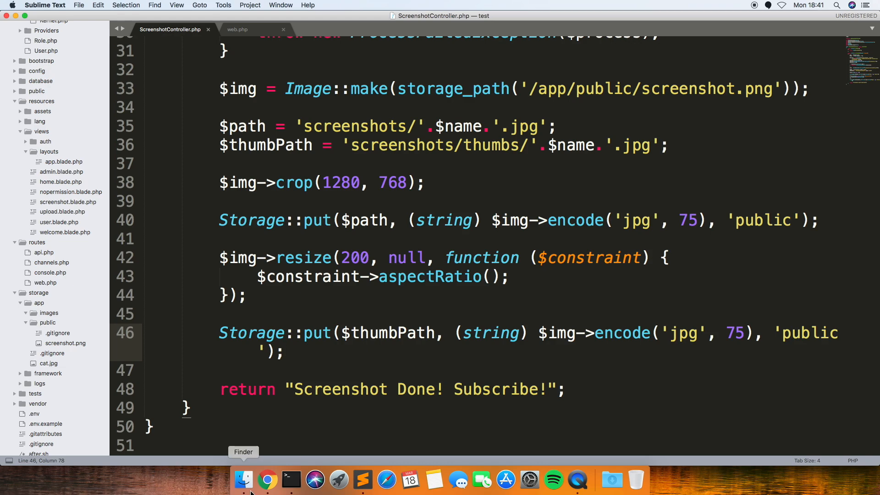
Step: Go to the homestead.test/screenshot page and focus its URL field for the YouTube address
{"action": "left_click", "coordinate": [267, 480]}
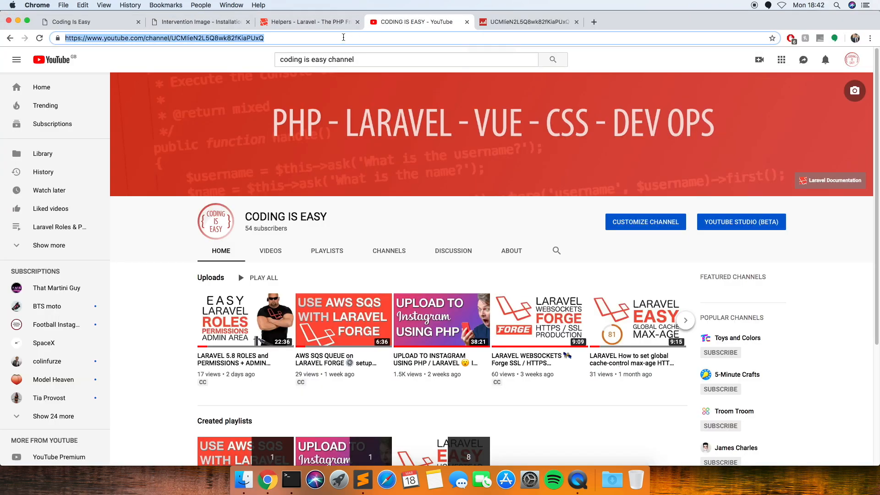
{"action": "left_click", "coordinate": [84, 21]}
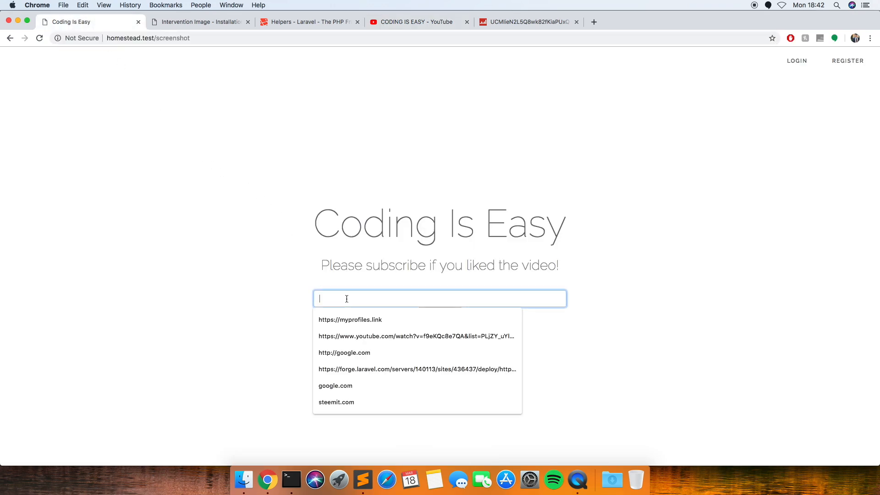
{"action": "left_click", "coordinate": [439, 313]}
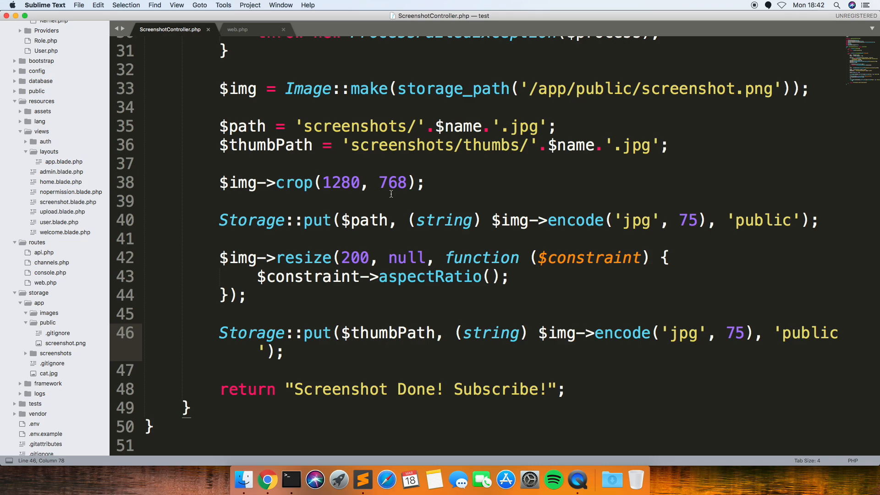
{"action": "mouse_move", "coordinate": [429, 181]}
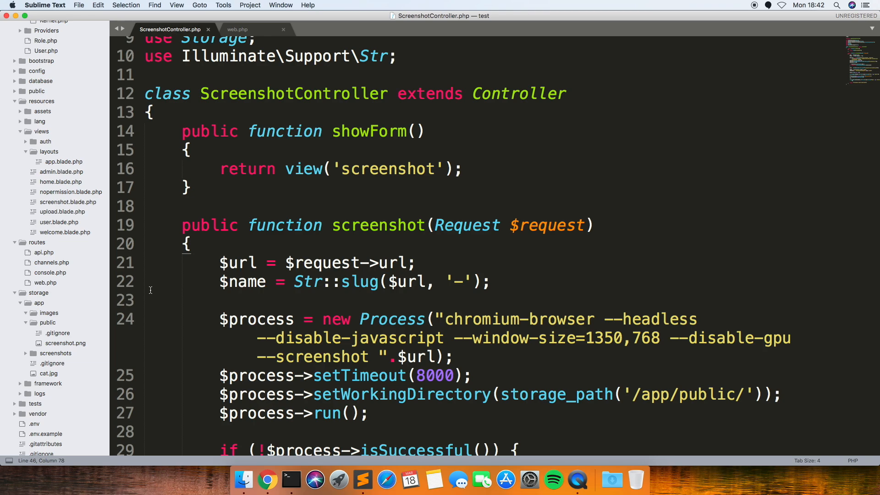
Step: Expand the storage/app screenshots and thumbs folders and open the 200x120 YouTube thumbnail
{"action": "left_click", "coordinate": [55, 353]}
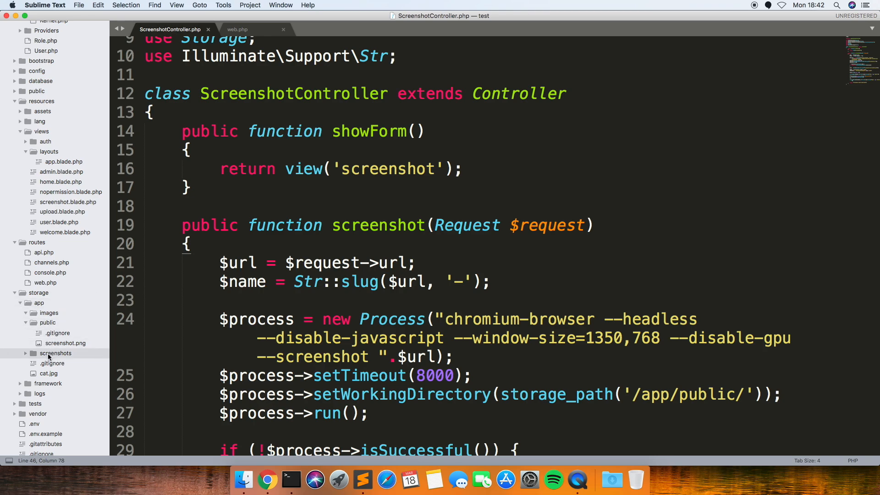
{"action": "left_click", "coordinate": [55, 363]}
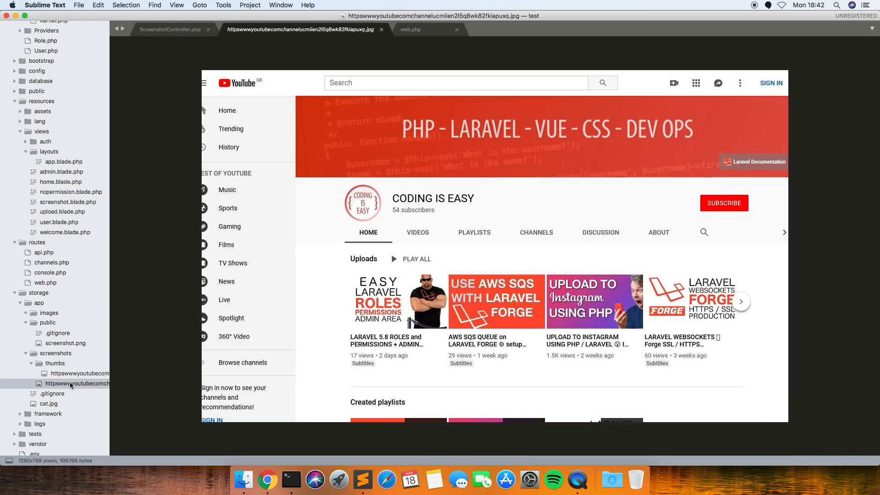
{"action": "mouse_move", "coordinate": [370, 191]}
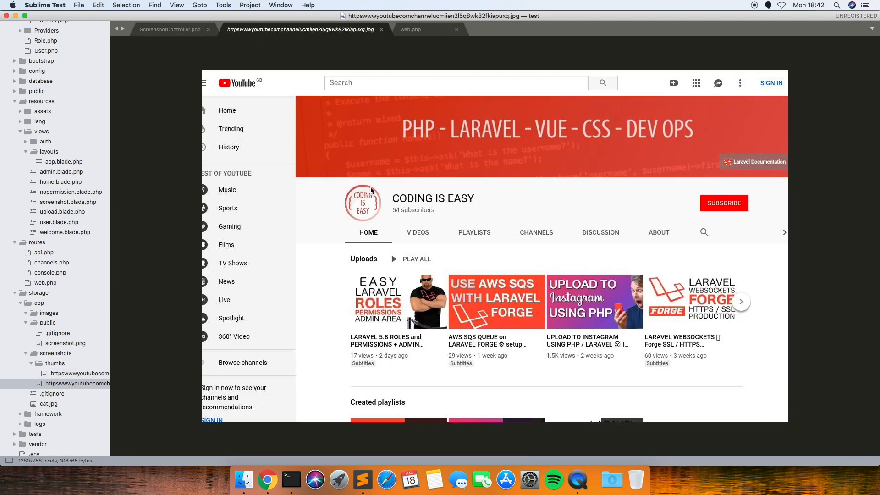
{"action": "left_click", "coordinate": [79, 373]}
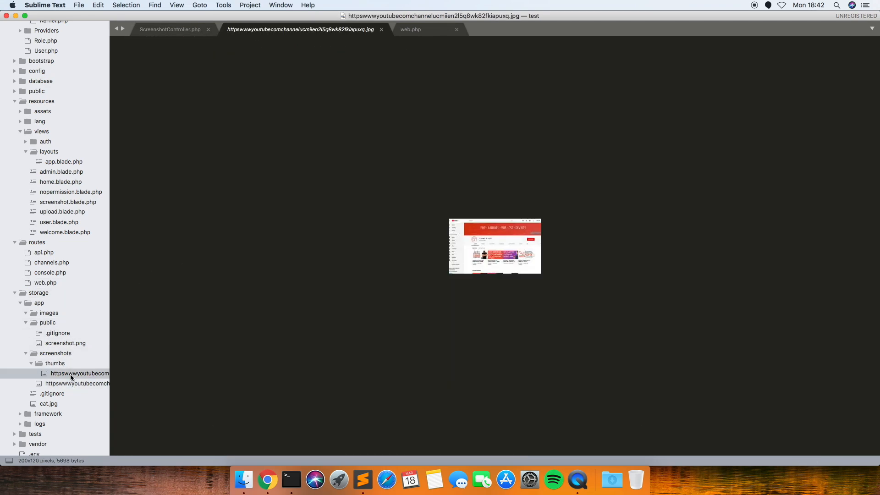
{"action": "mouse_move", "coordinate": [154, 407]}
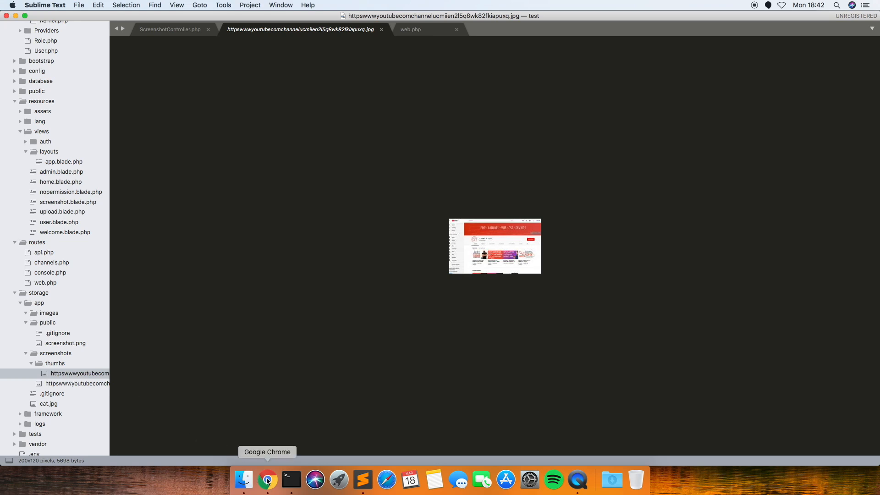
Step: Copy the socialblade.com channel URL and submit it in the homestead.test screenshot form
{"action": "left_click", "coordinate": [268, 480]}
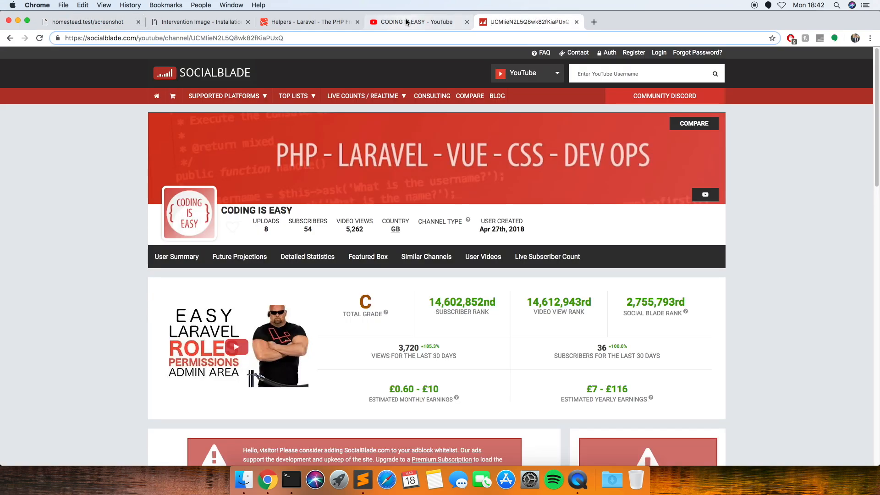
{"action": "left_click", "coordinate": [547, 257]}
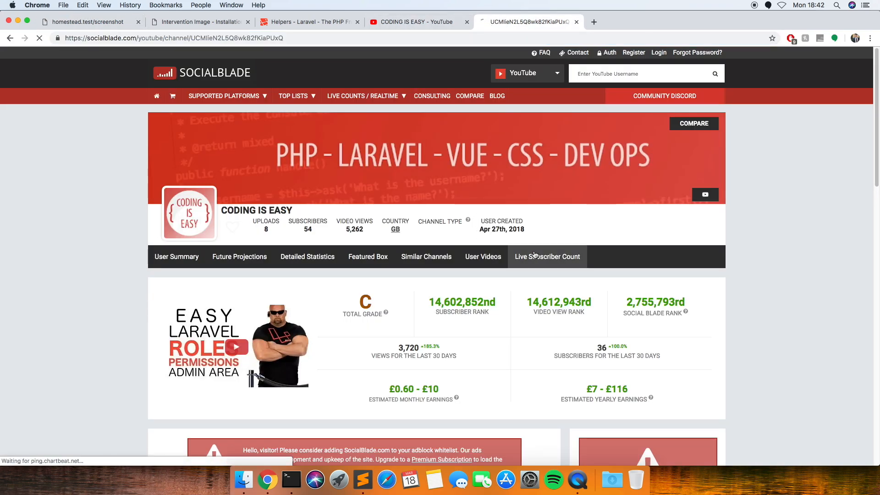
{"action": "left_click", "coordinate": [547, 257]}
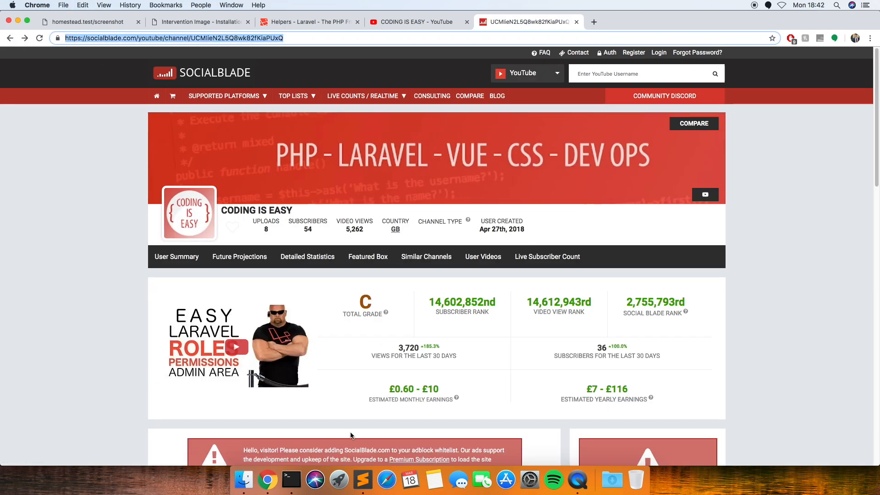
{"action": "mouse_move", "coordinate": [338, 479]}
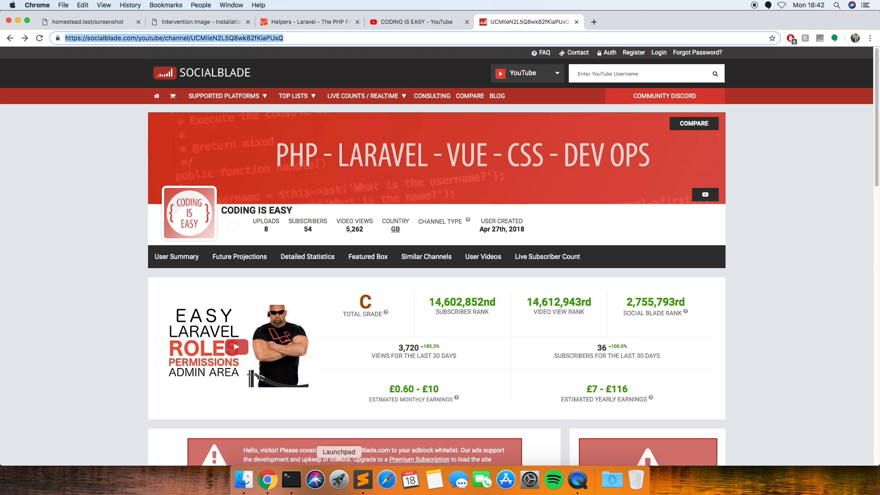
{"action": "left_click", "coordinate": [84, 22]}
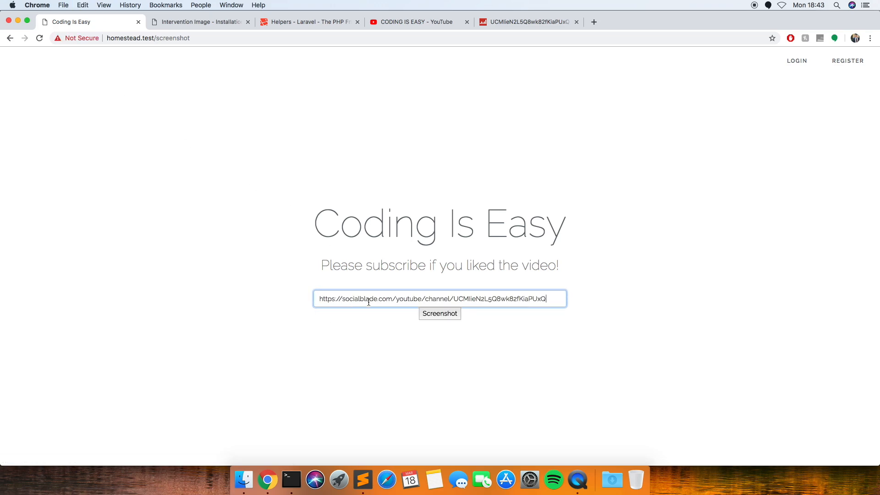
{"action": "left_click", "coordinate": [439, 313]}
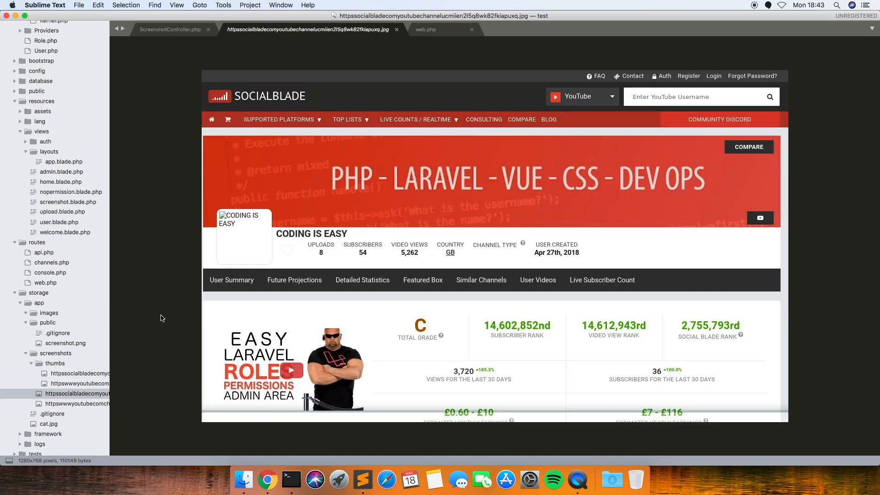
Step: Preview the 1280x768 socialblade JPG, then scroll ScreenshotController to its 'Screenshot Done! Subscribe!' return
{"action": "left_click", "coordinate": [77, 403]}
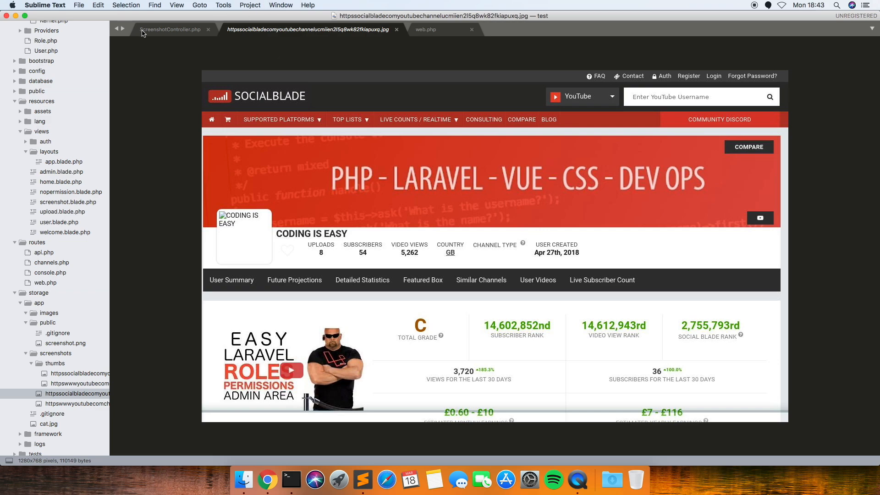
{"action": "left_click", "coordinate": [170, 30]}
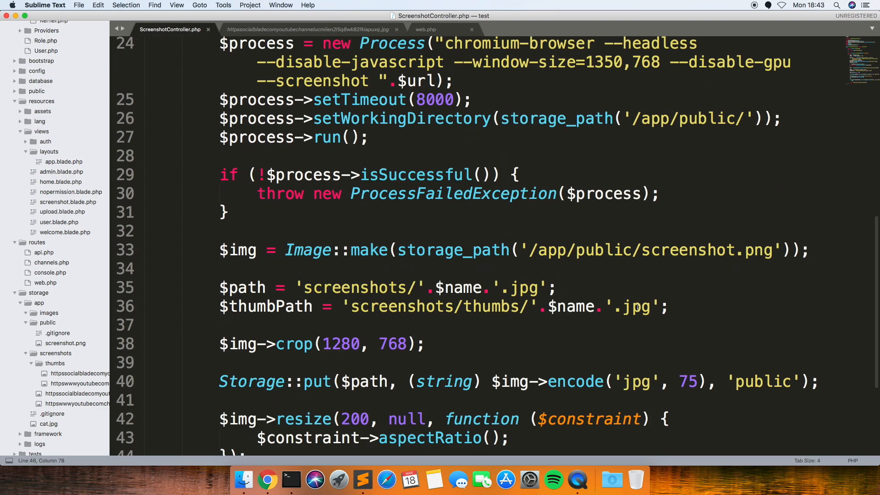
{"action": "scroll", "scroll_direction": "down", "scroll_amount": 3}
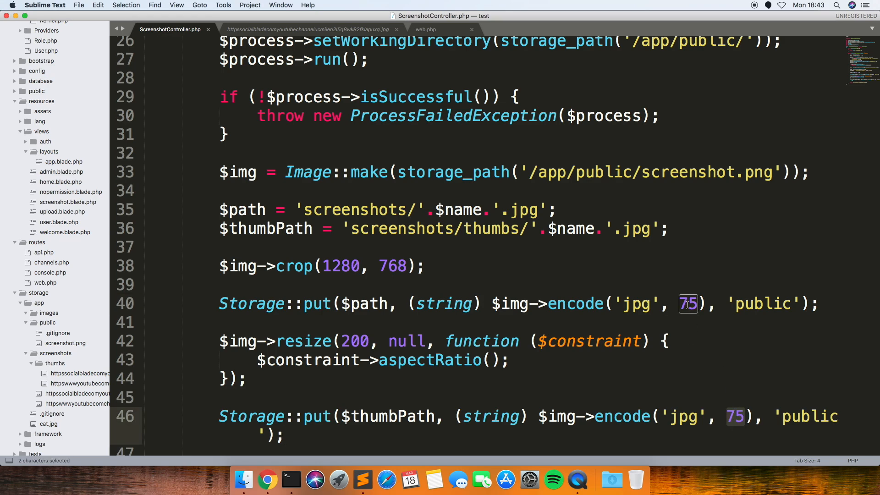
{"action": "scroll", "scroll_direction": "down", "scroll_amount": 3}
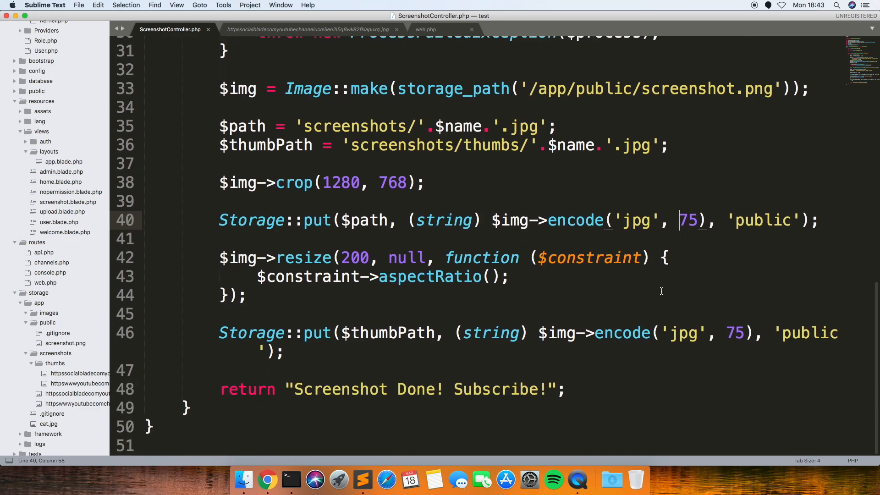